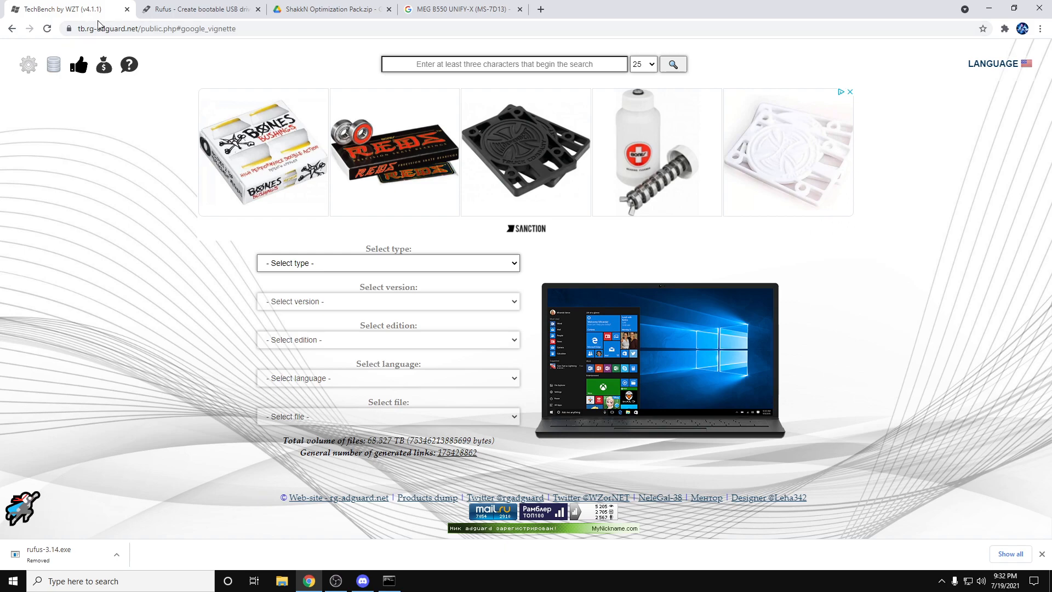
pyautogui.moveTo(368, 320)
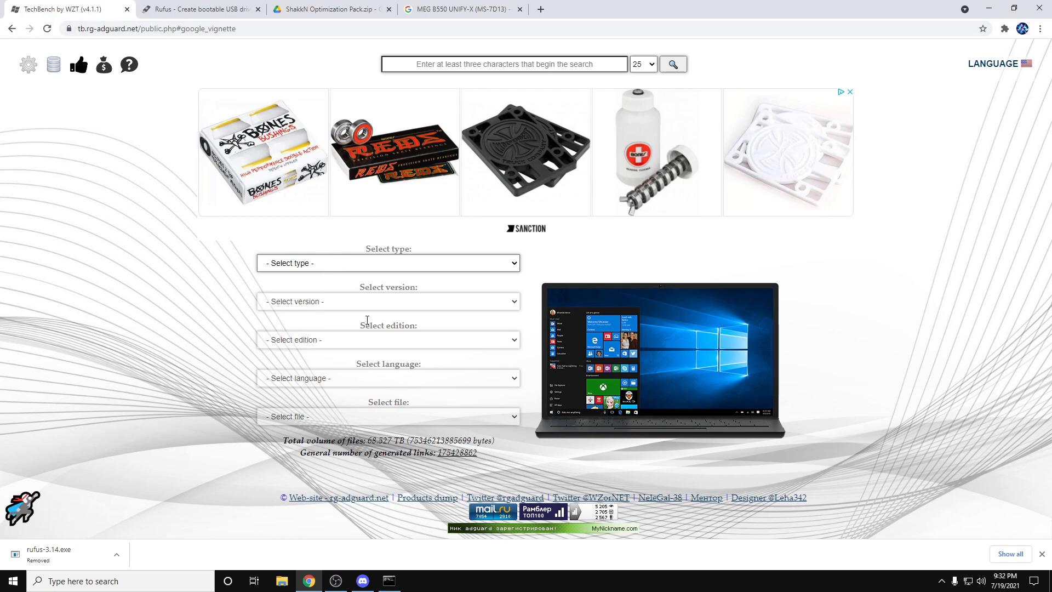
# Choose Windows (Final), Windows 10 21H1, Windows 10 edition, English, Win10_21H1_English_x64.iso to get its download link
pyautogui.click(387, 263)
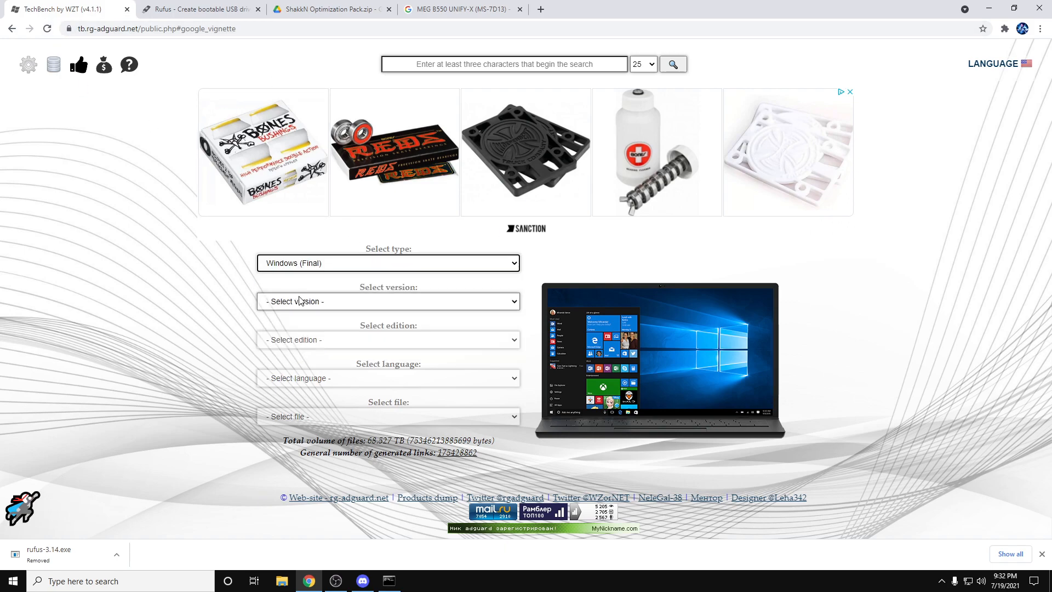
pyautogui.click(388, 302)
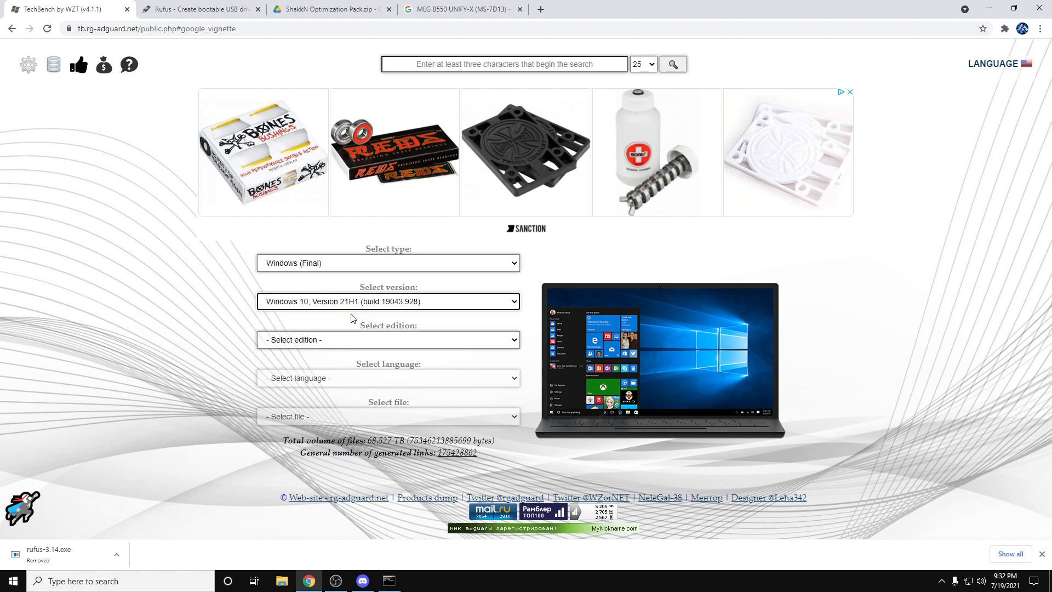
pyautogui.click(388, 378)
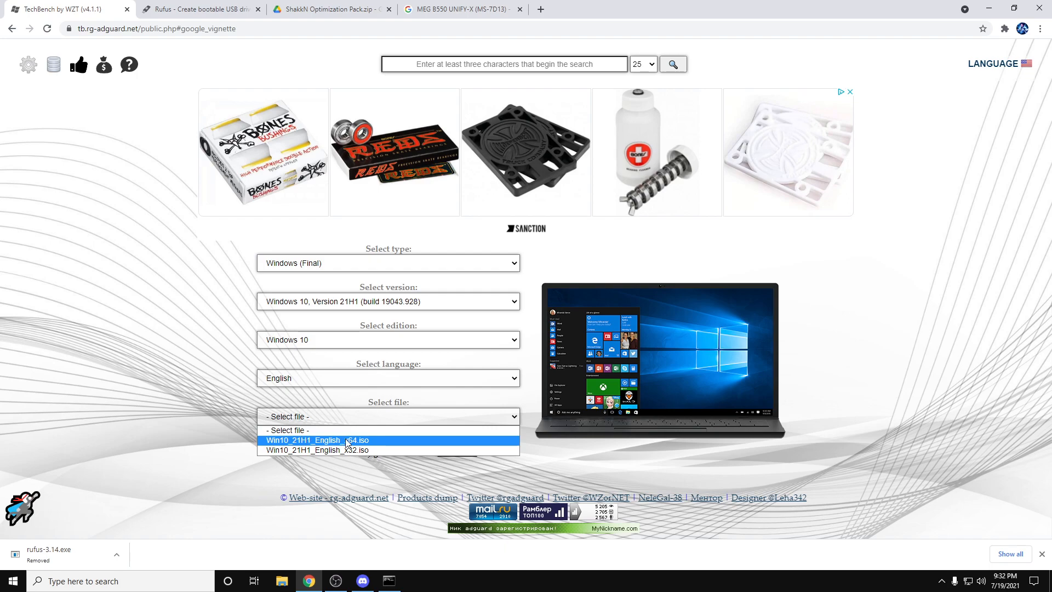
pyautogui.click(322, 441)
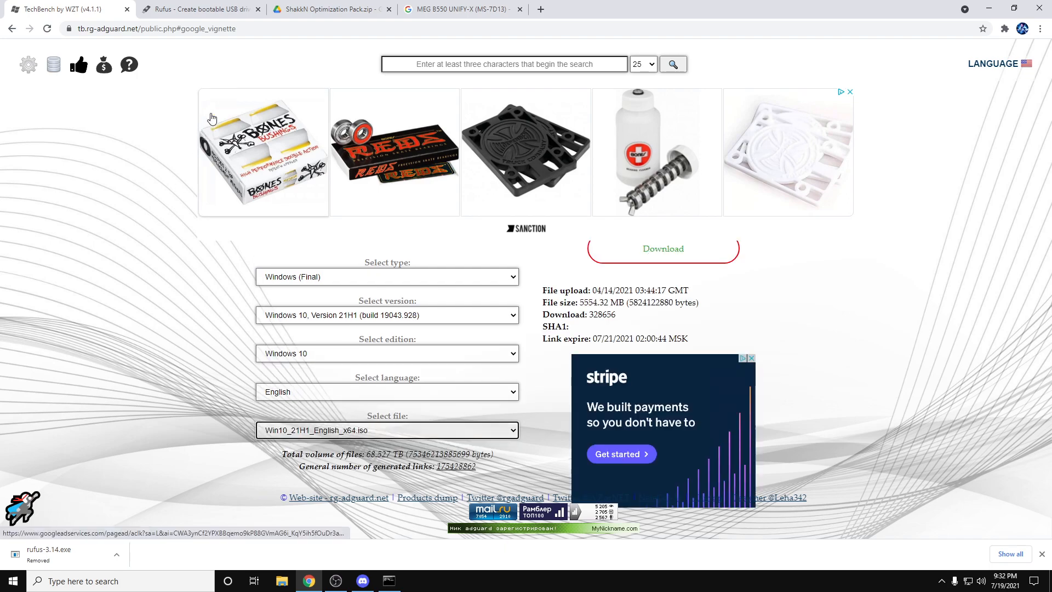
# Download Rufus 3.14 from rufus.ie, then move to the ShakkN Optimization Pack.zip Drive page
pyautogui.click(199, 10)
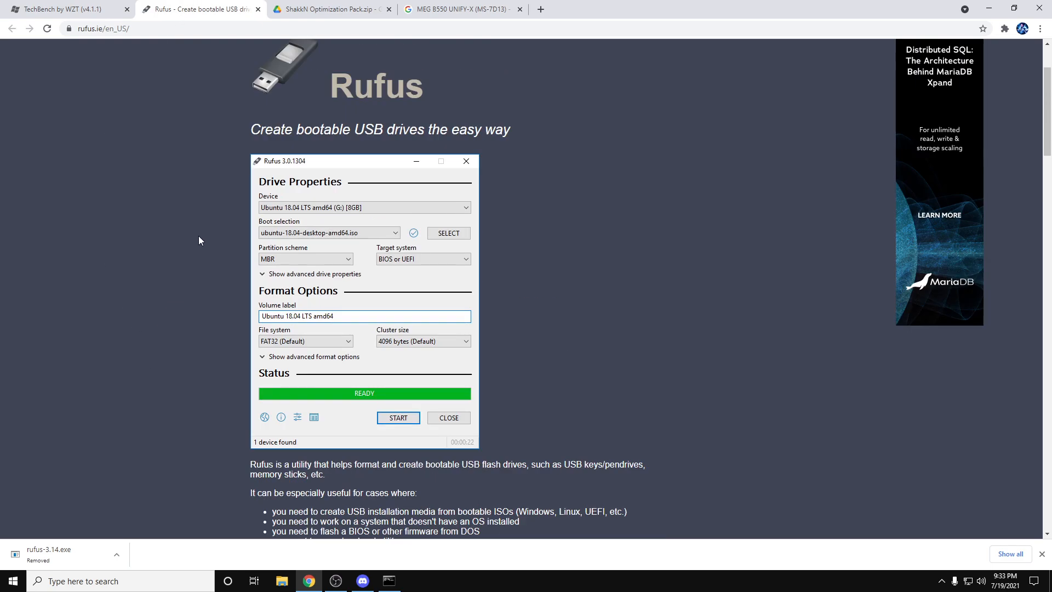
pyautogui.scroll(-3)
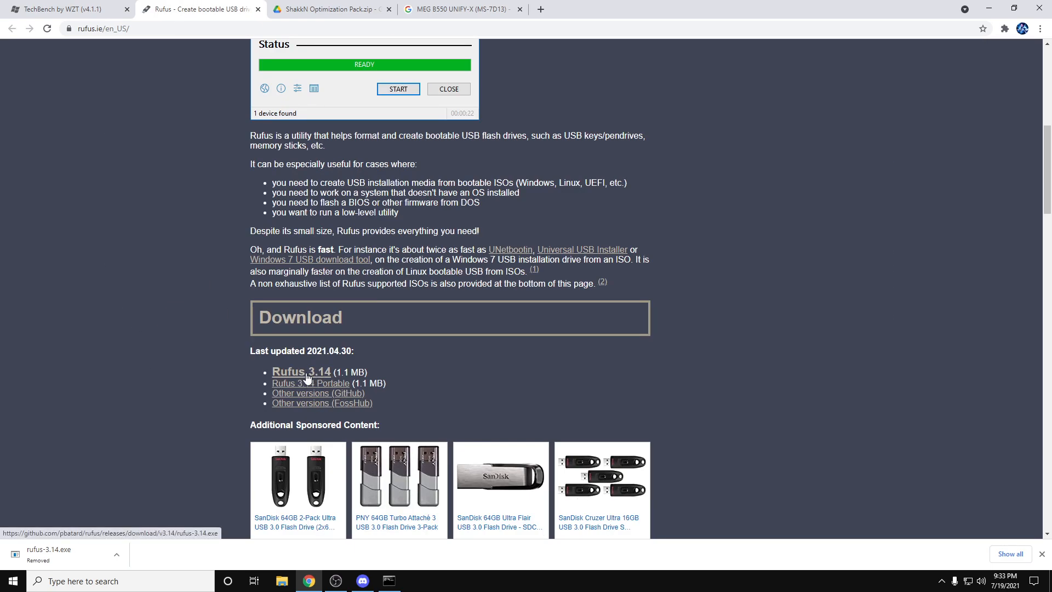
pyautogui.click(329, 9)
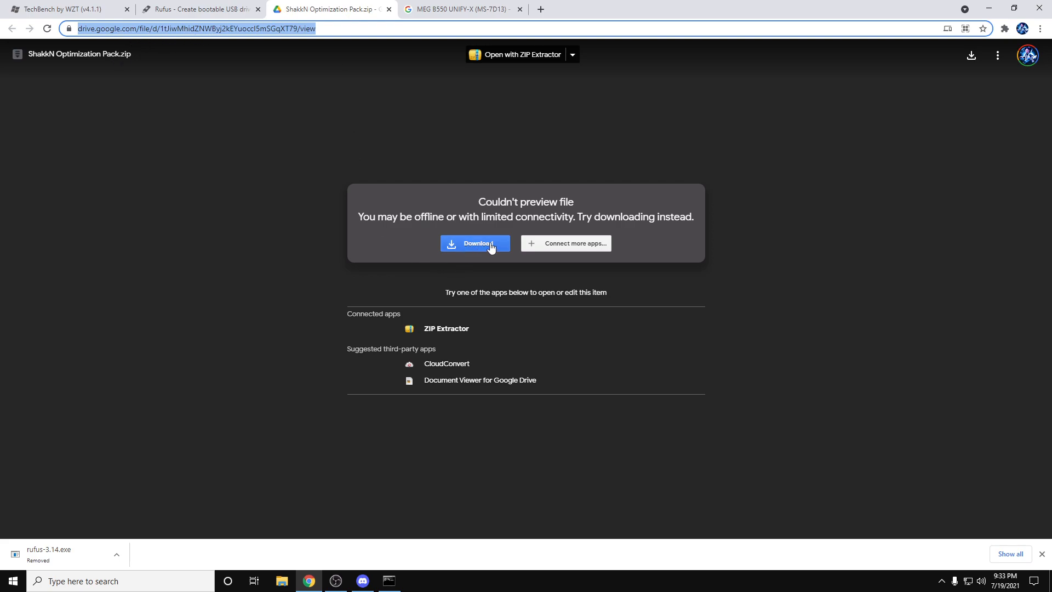
pyautogui.moveTo(20, 55)
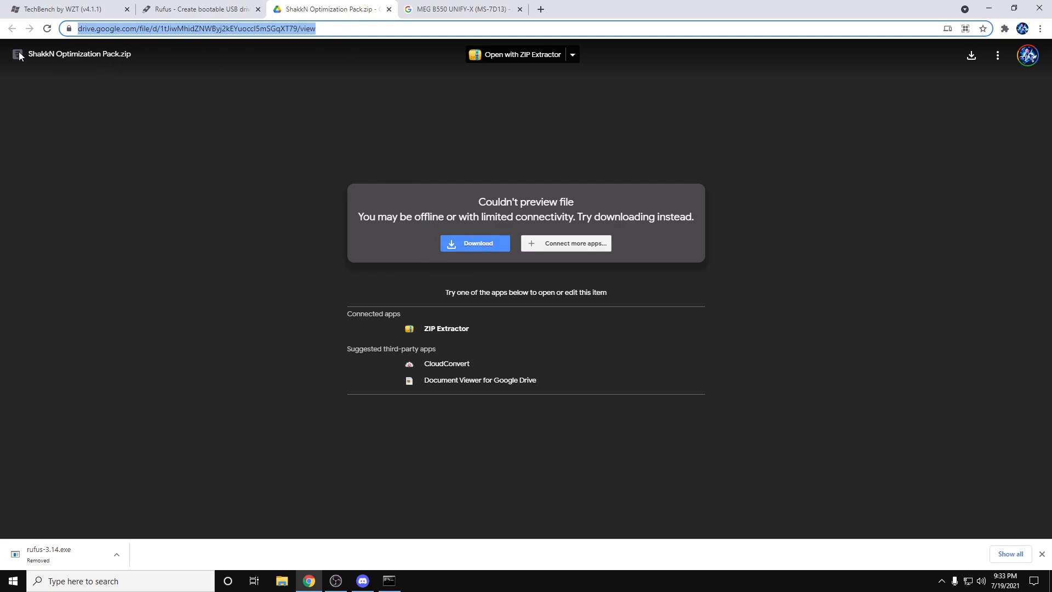
# Read the wmic baseboard output confirming MEG B550 UNIFY-X (MS-7D13) and return to the Google results
pyautogui.click(459, 8)
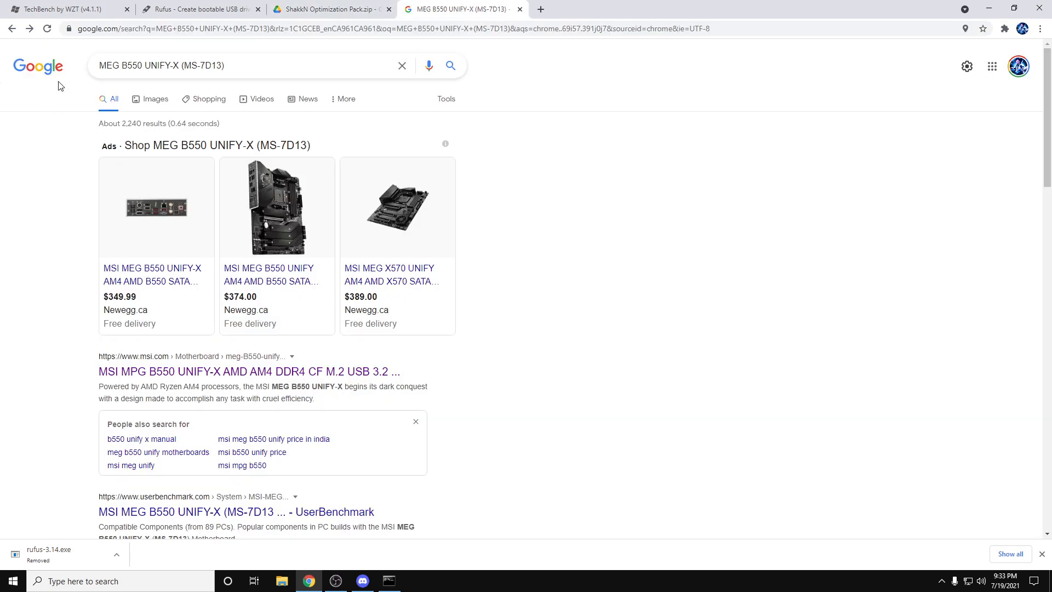
pyautogui.moveTo(259, 98)
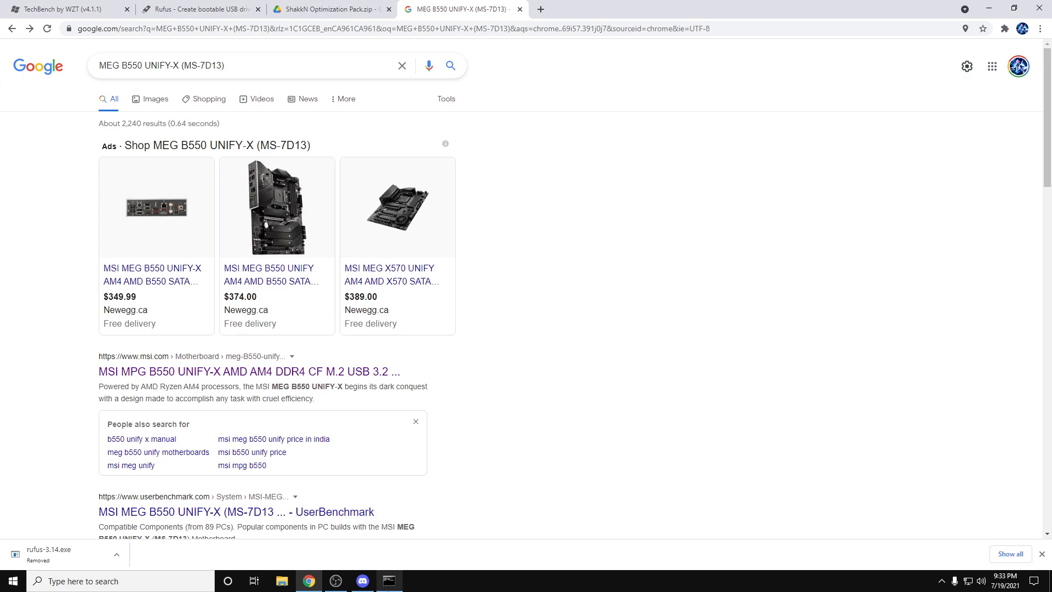
pyautogui.click(361, 581)
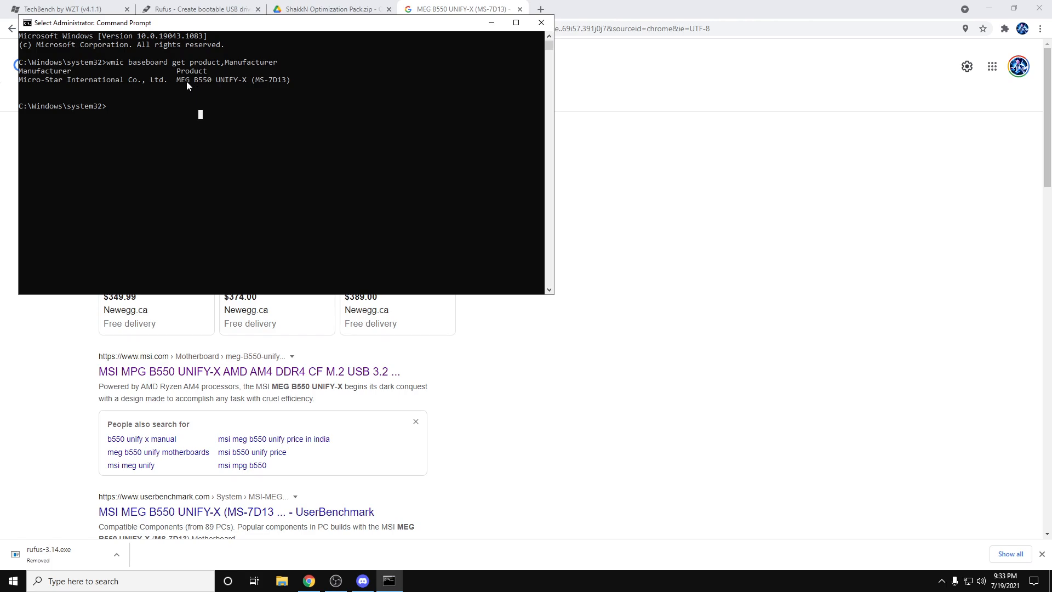
pyautogui.doubleClick(232, 80)
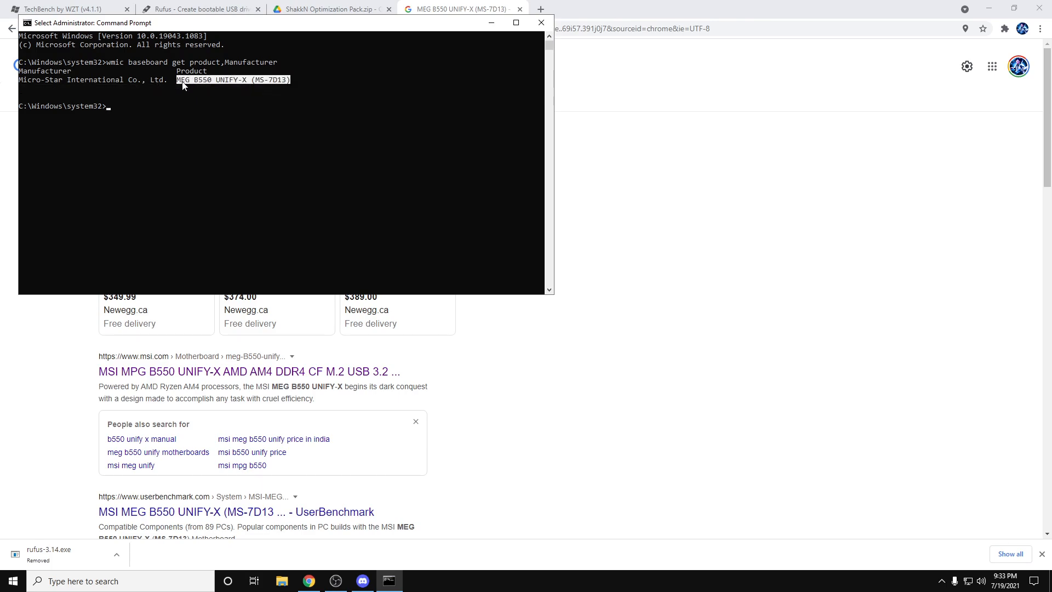
pyautogui.click(541, 21)
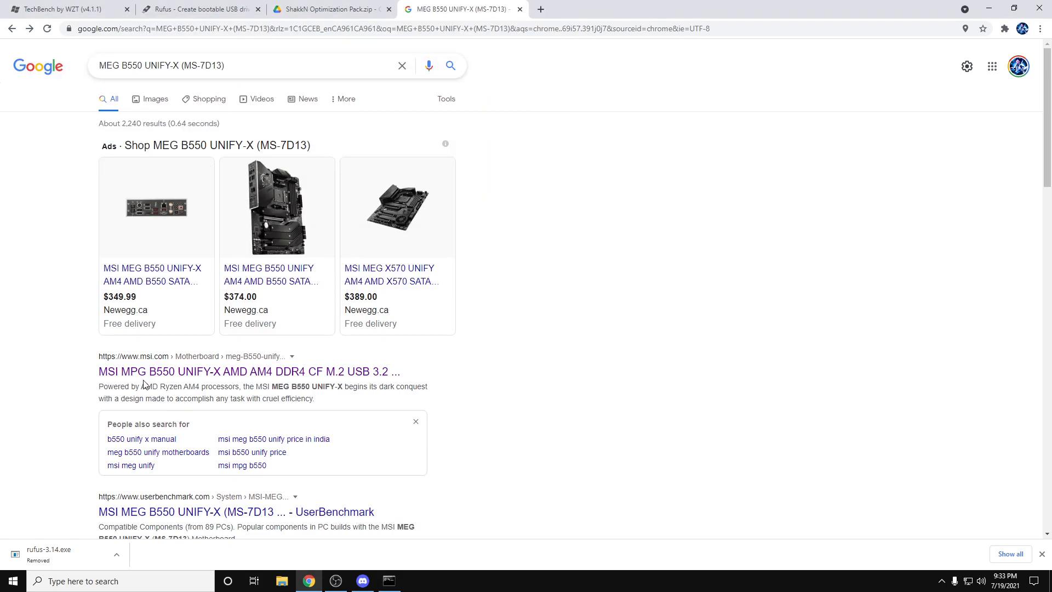
# From the msi.com result's Support BIOS list, download the newest BIOS 7D13vA32
pyautogui.click(248, 371)
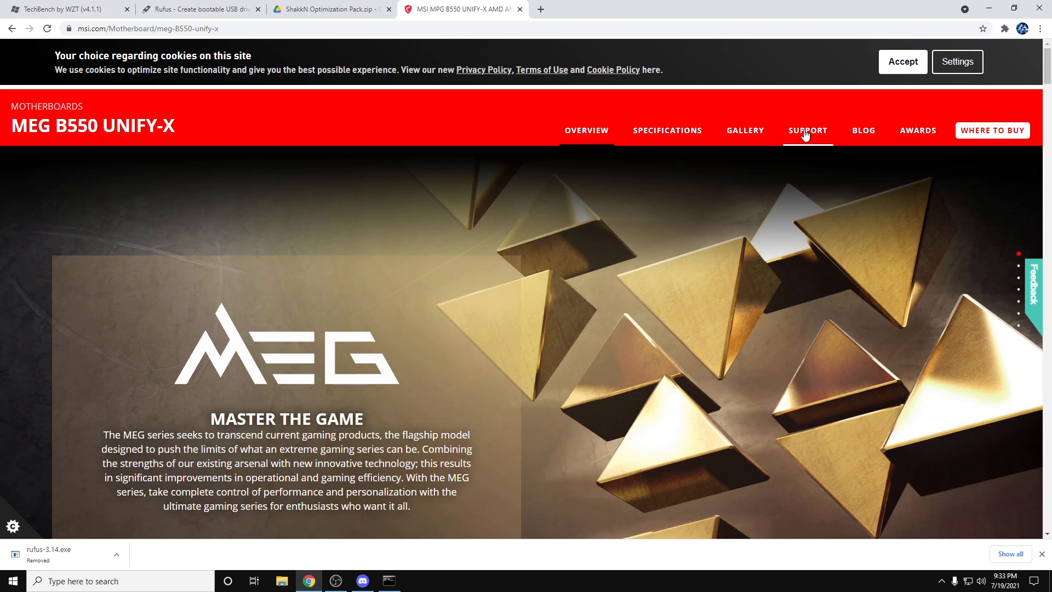
pyautogui.click(808, 130)
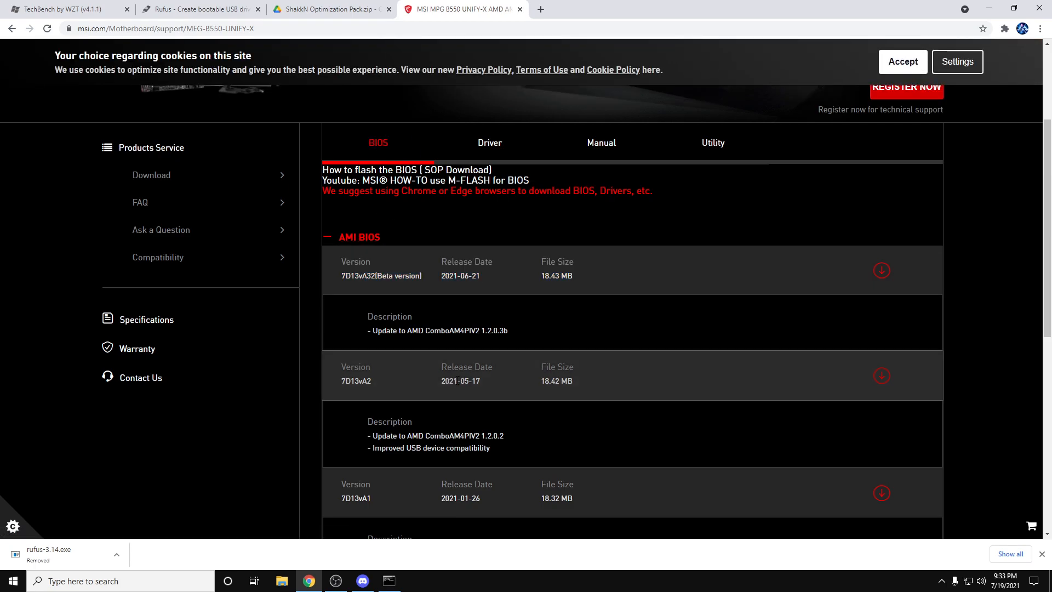
pyautogui.doubleClick(467, 261)
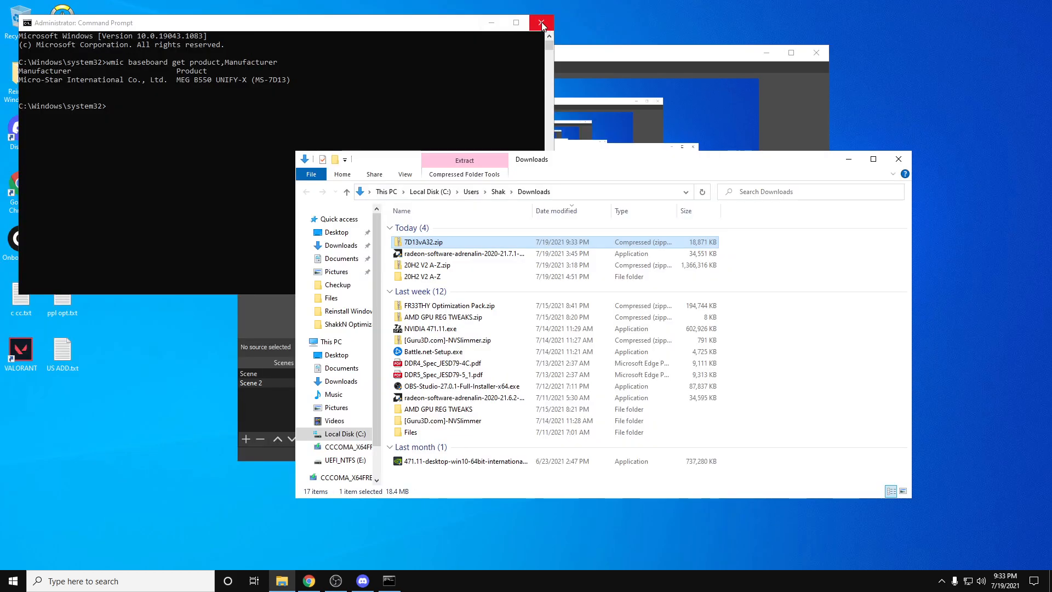
# Close Command Prompt and unpack 7D13vA32.zip so E7D13AMS.A32 lands on the desktop
pyautogui.click(542, 21)
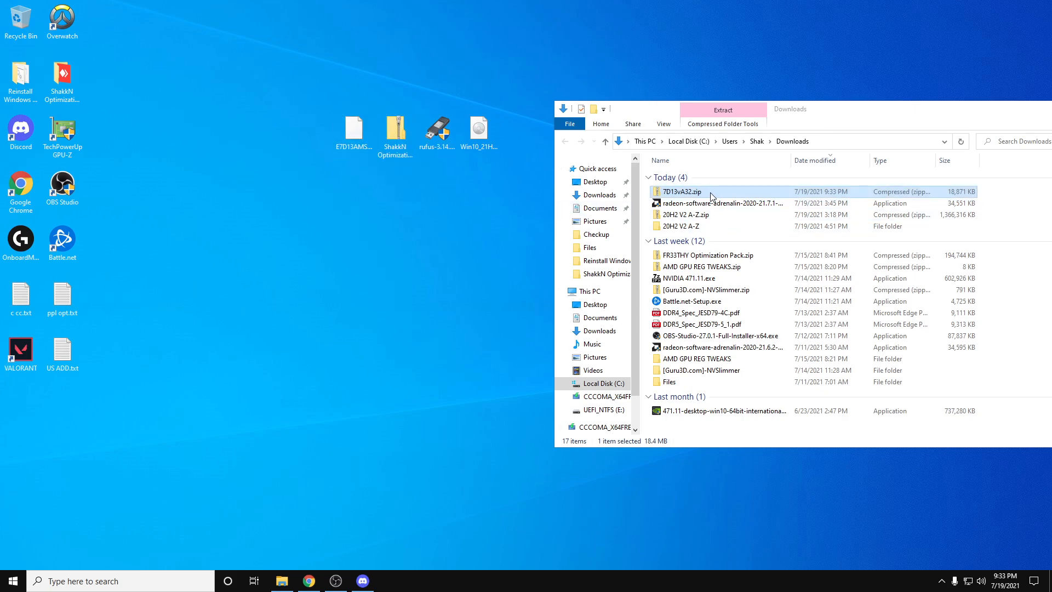
pyautogui.doubleClick(681, 191)
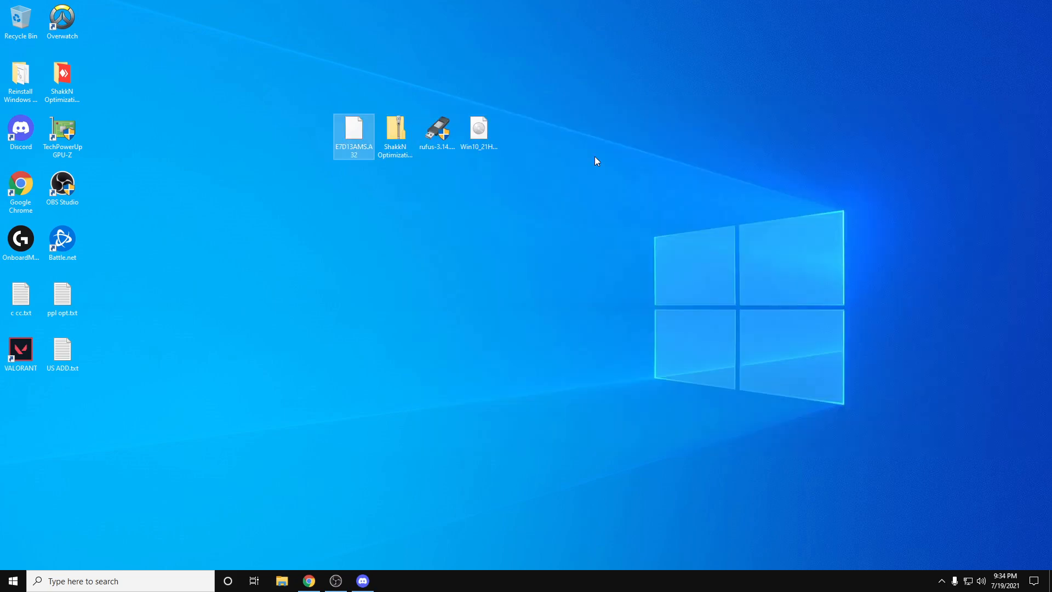
# Launch rufus-3.14, confirm the 16 GB USB device and load Win10_21H1_English_x64.iso
pyautogui.doubleClick(437, 132)
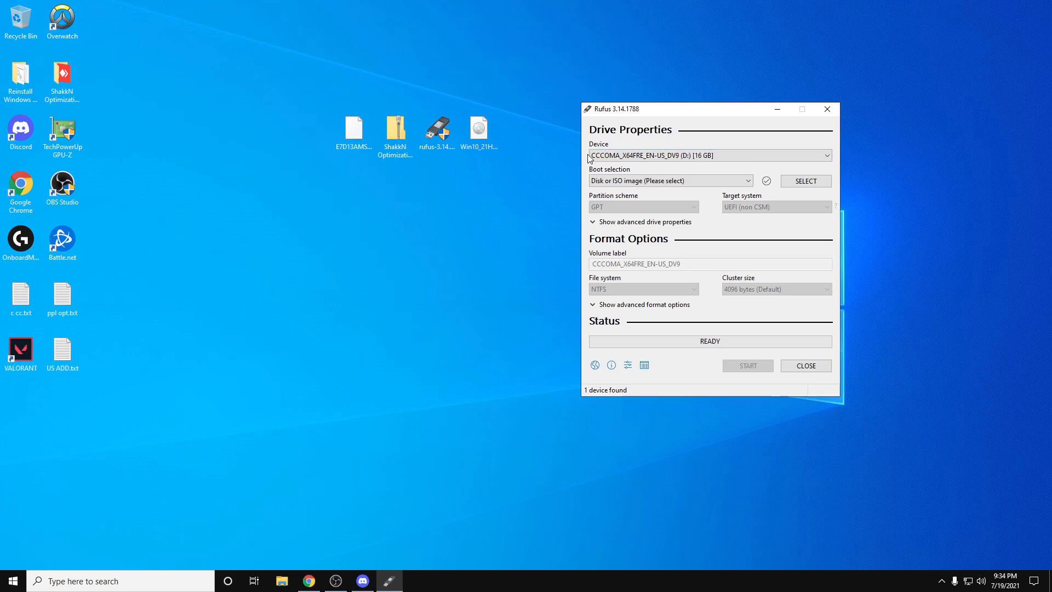
pyautogui.moveTo(679, 168)
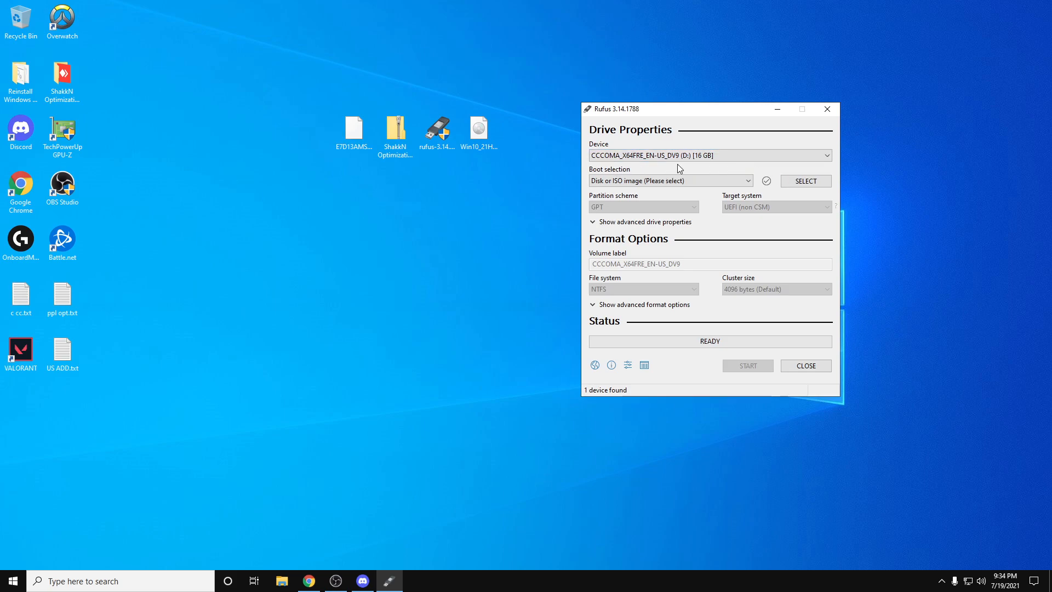
pyautogui.click(282, 581)
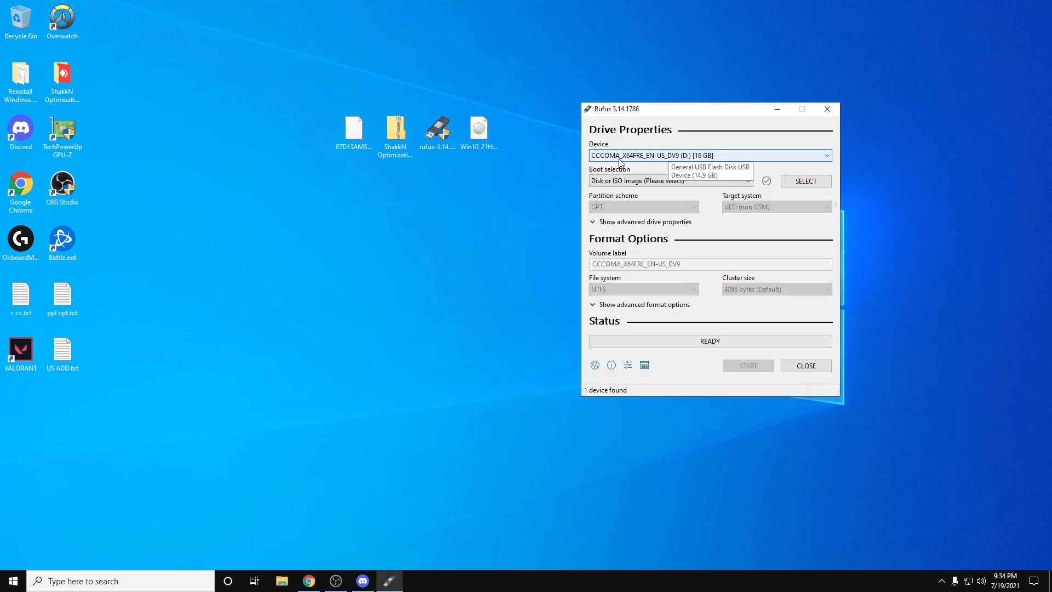
pyautogui.moveTo(805, 181)
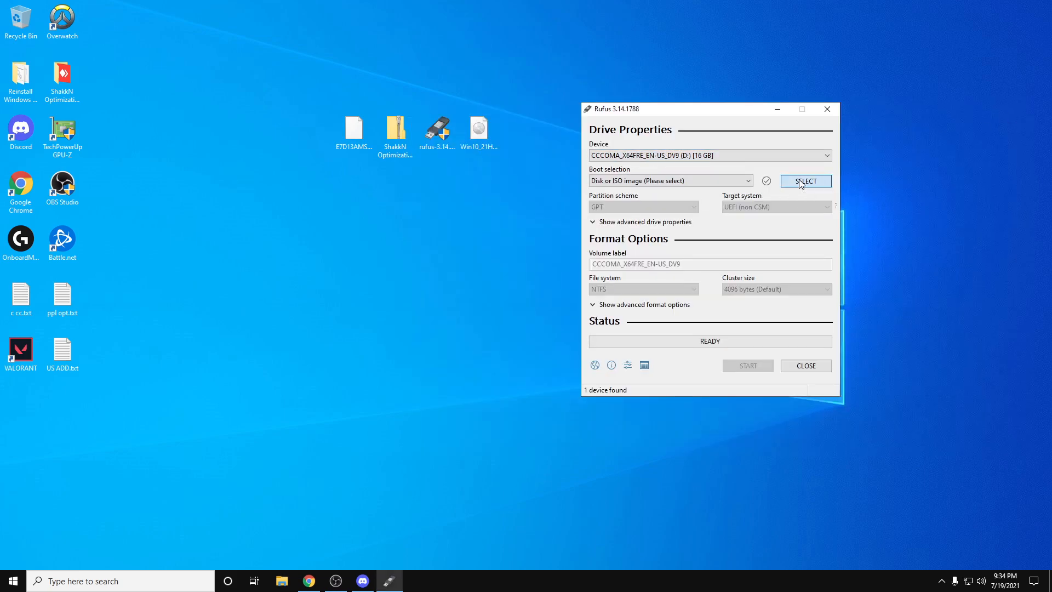
pyautogui.click(804, 180)
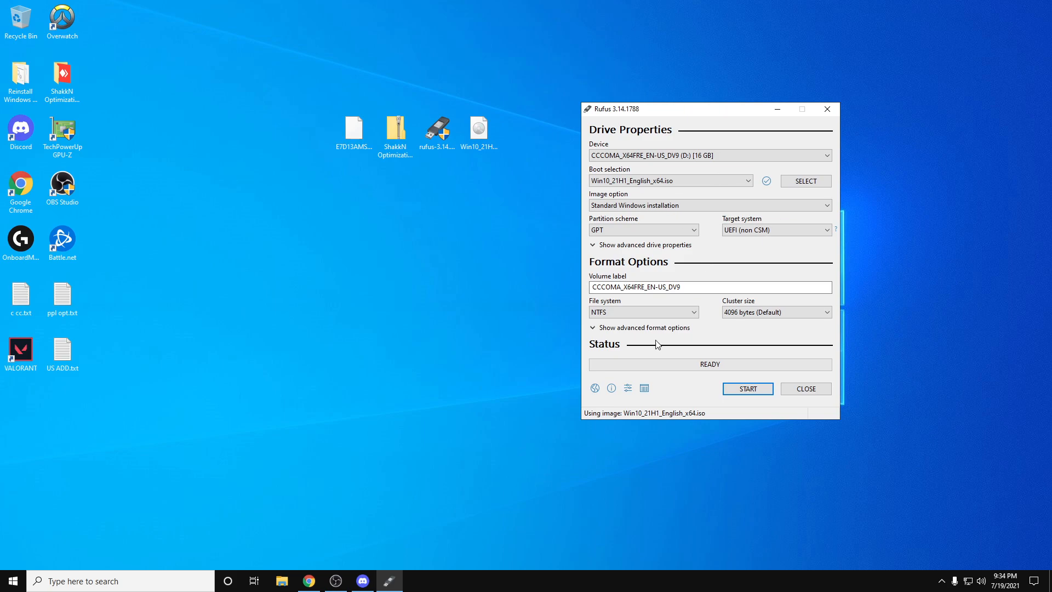
# Write the Windows 10 image to the USB drive, accepting the data-loss warning, then view This PC's drives
pyautogui.click(746, 388)
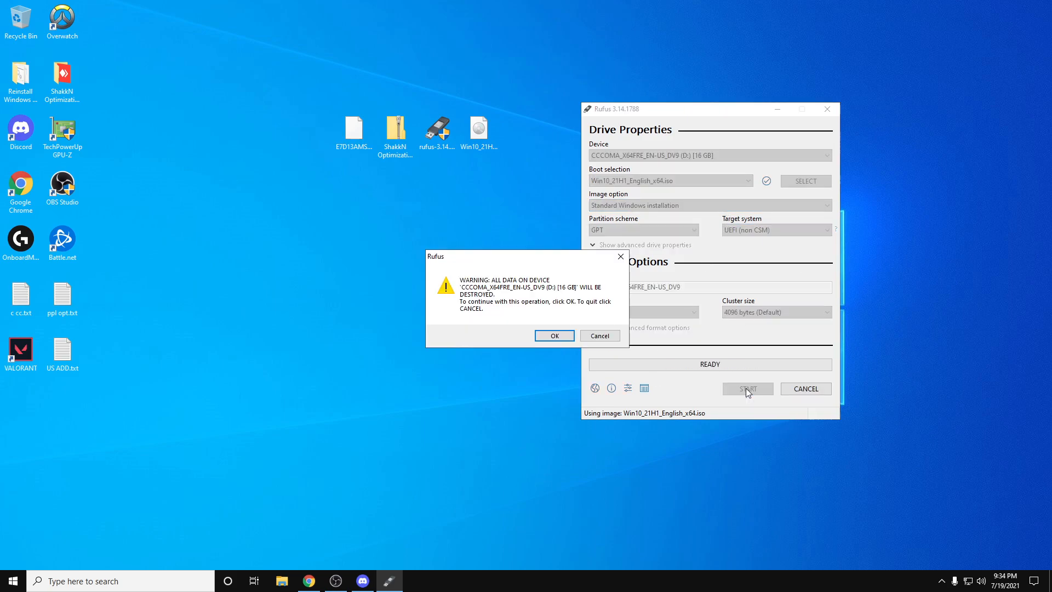
pyautogui.moveTo(468, 306)
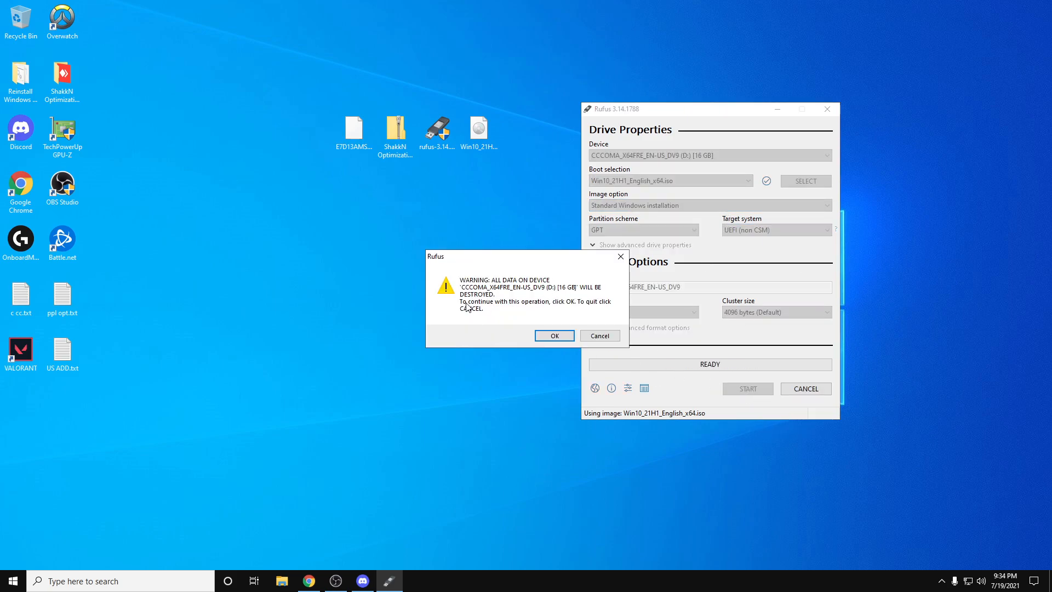
pyautogui.moveTo(252, 190)
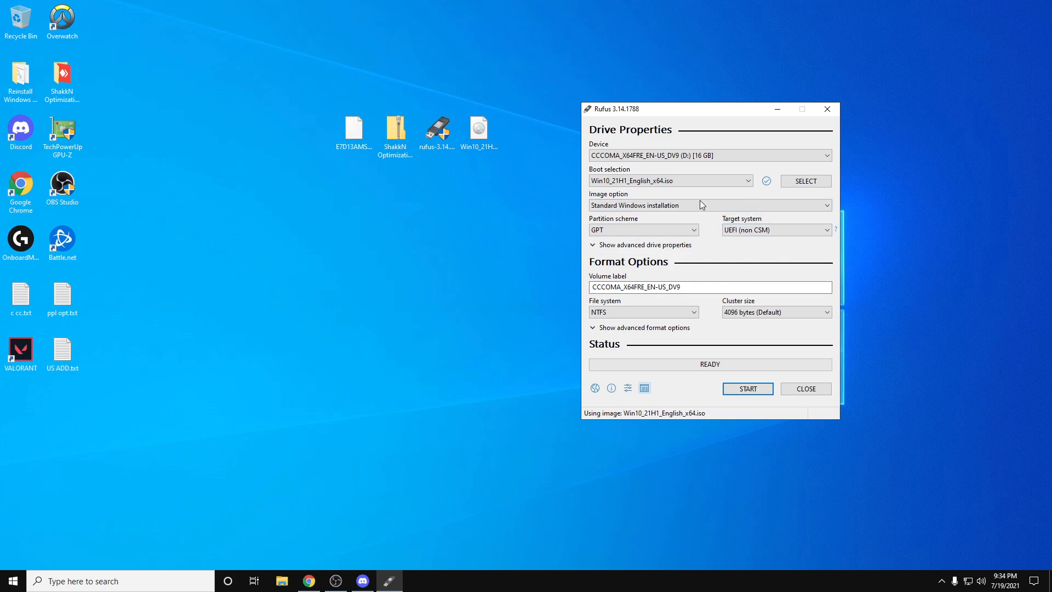
pyautogui.moveTo(826, 109)
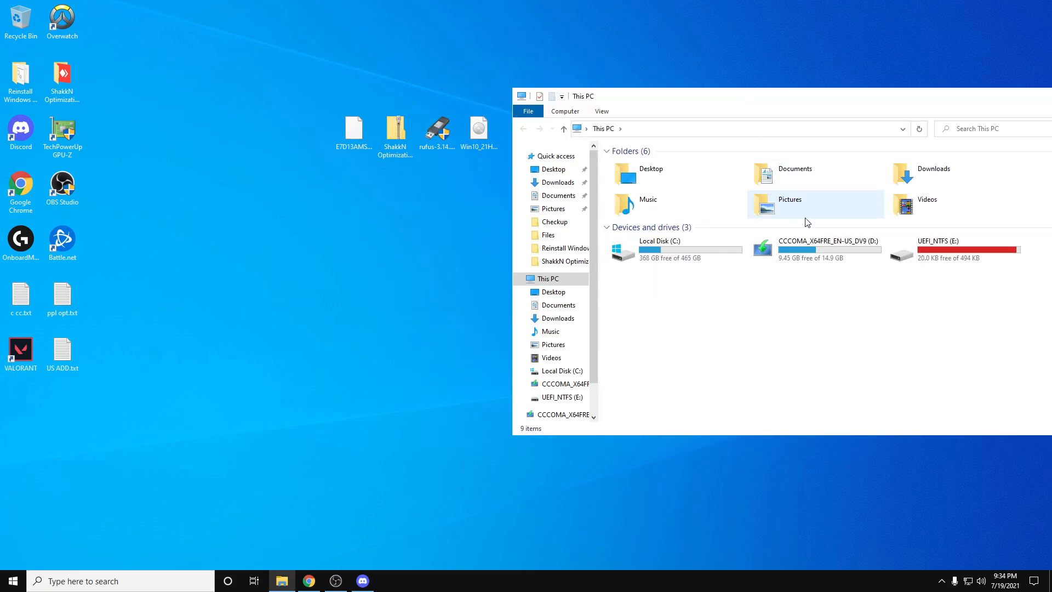
pyautogui.click(815, 250)
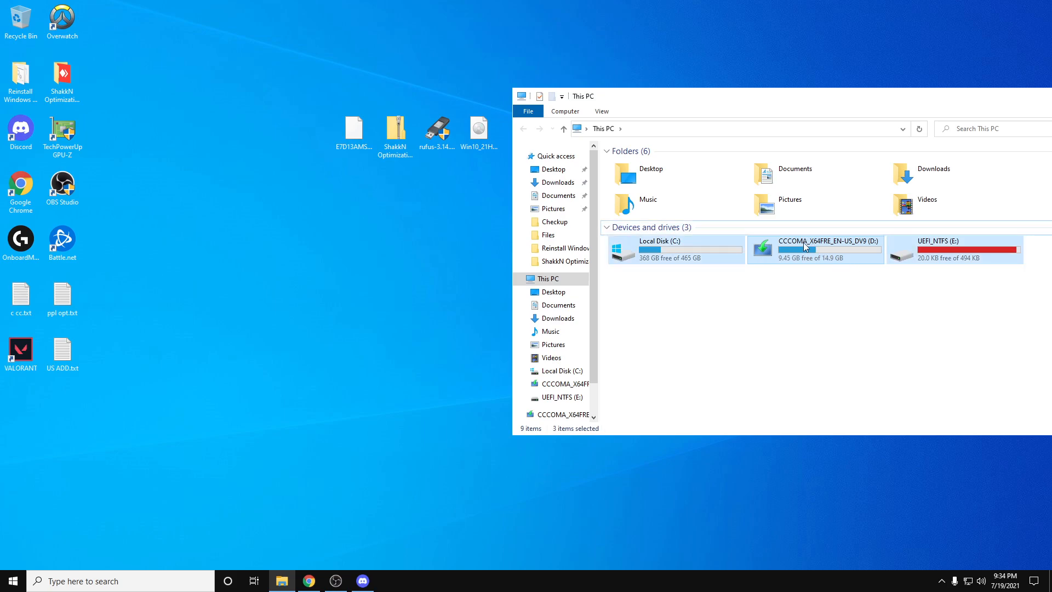
# Browse into the CCCOMA_X64FRE_EN-US_DV9 (D:) drive to see the Windows setup files
pyautogui.doubleClick(805, 249)
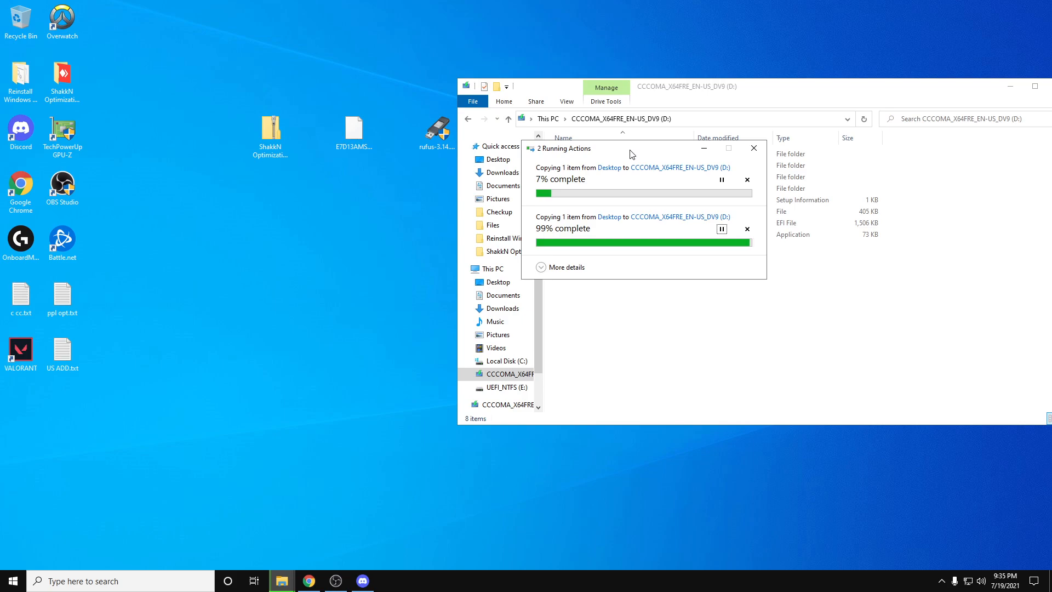
pyautogui.moveTo(266, 71)
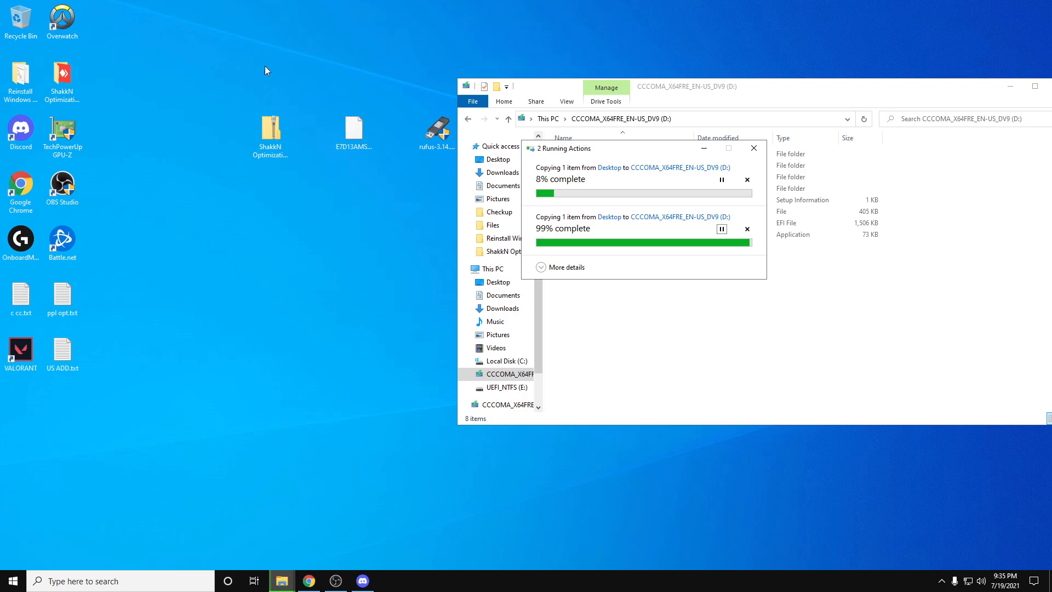
pyautogui.moveTo(355, 73)
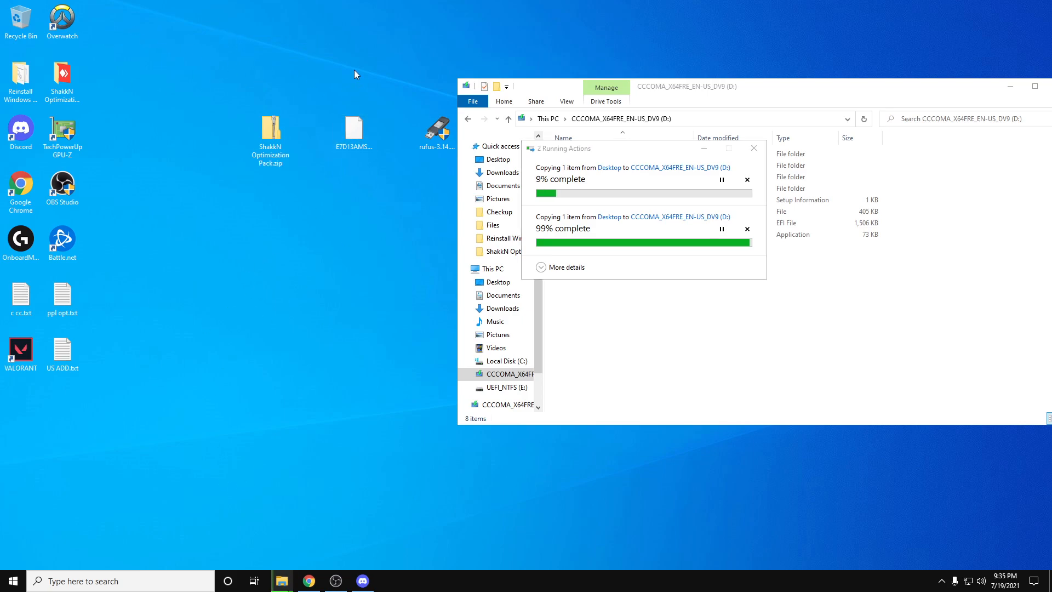
pyautogui.moveTo(470, 28)
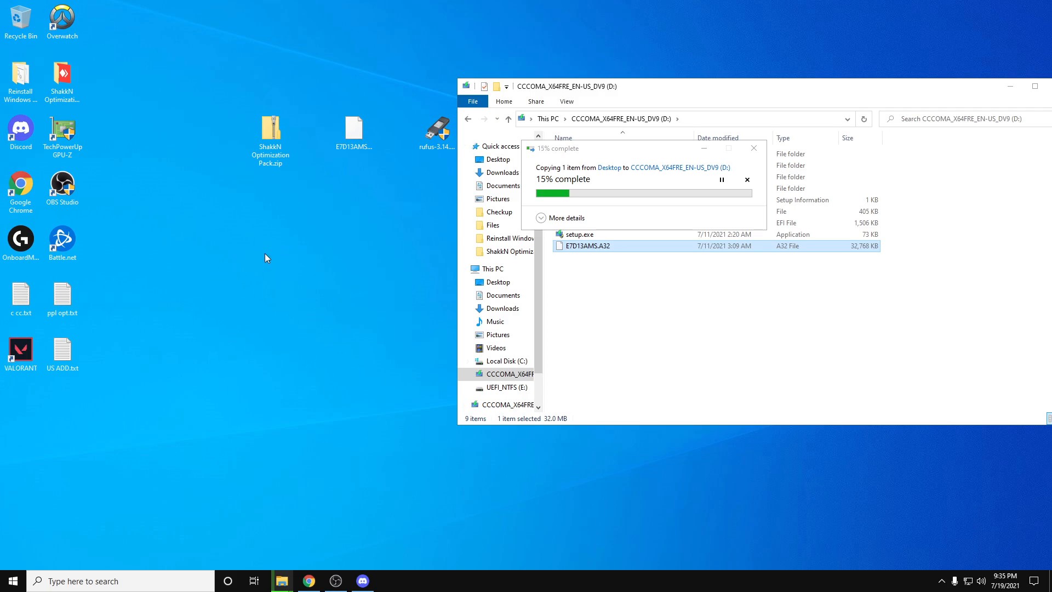
pyautogui.moveTo(316, 287)
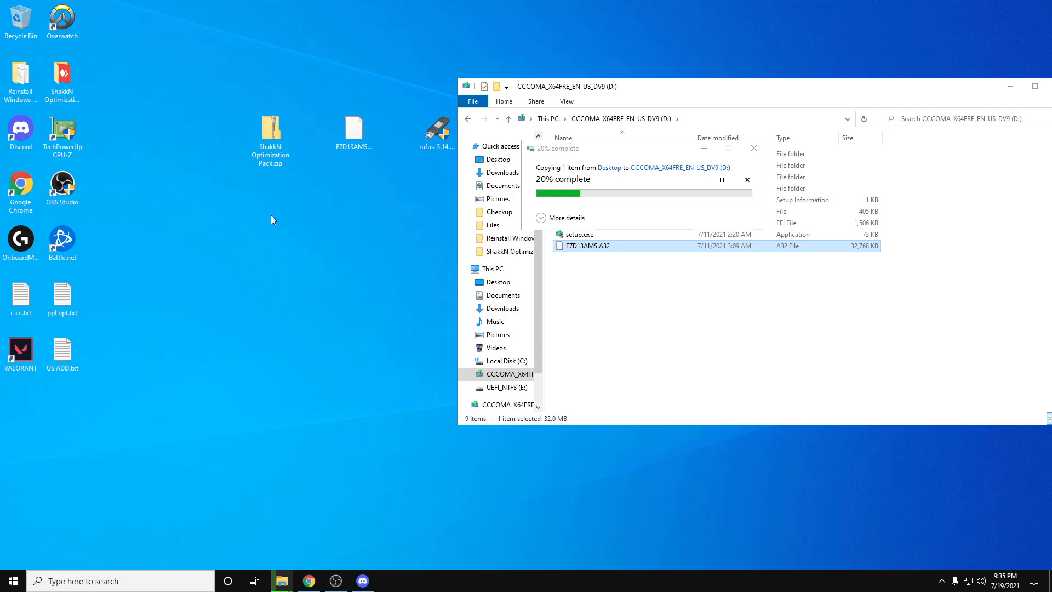
# Run dxdiag with signature checking, review the System summary and the NVIDIA GeForce RTX 3090 Display details
pyautogui.click(9, 581)
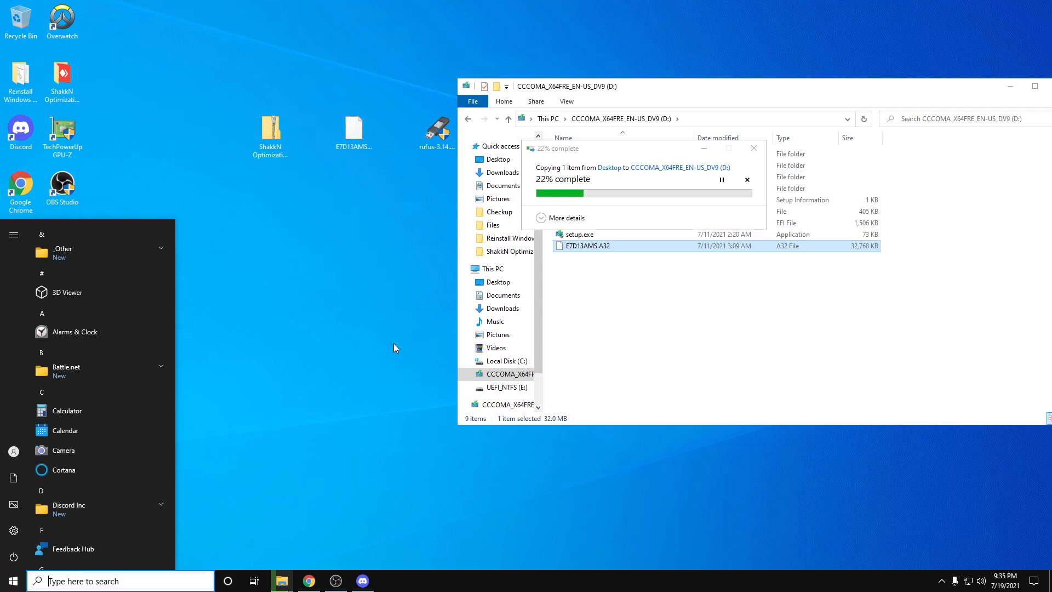
pyautogui.write('dxd')
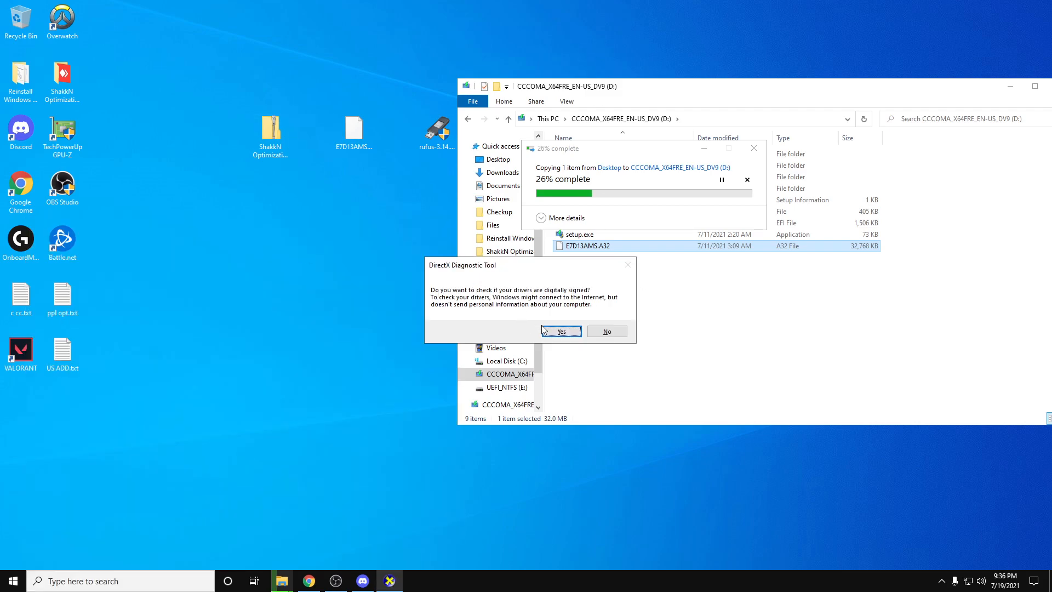
pyautogui.click(561, 331)
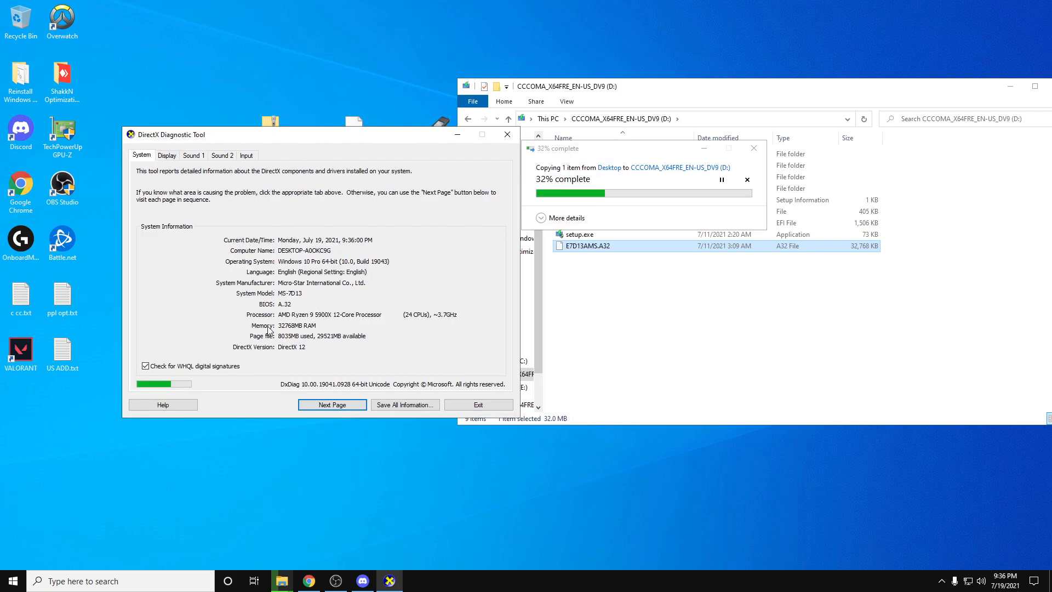
pyautogui.click(167, 154)
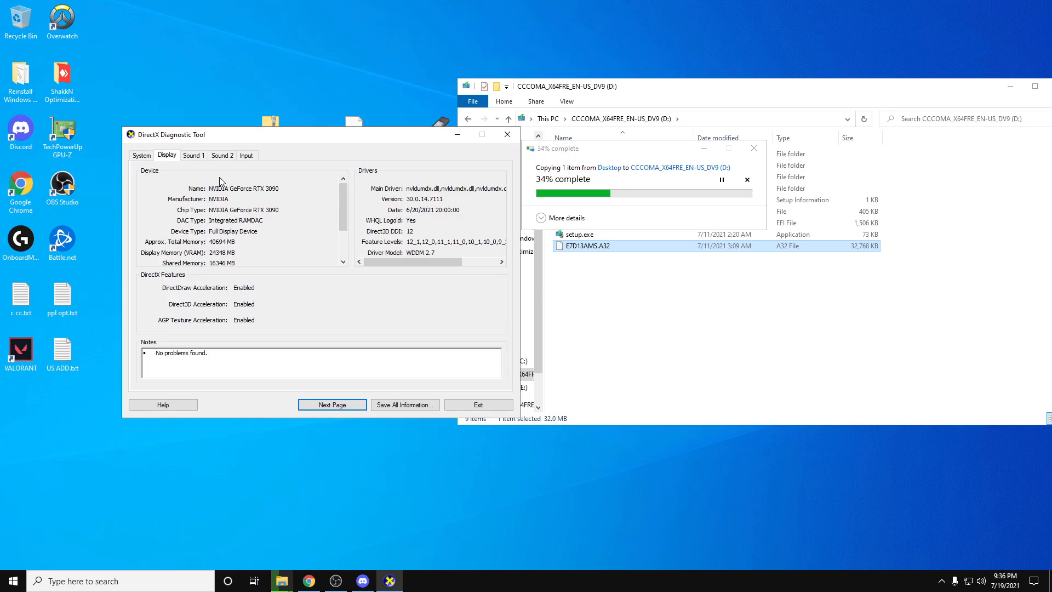
pyautogui.moveTo(322, 134); pyautogui.dragTo(366, 172)
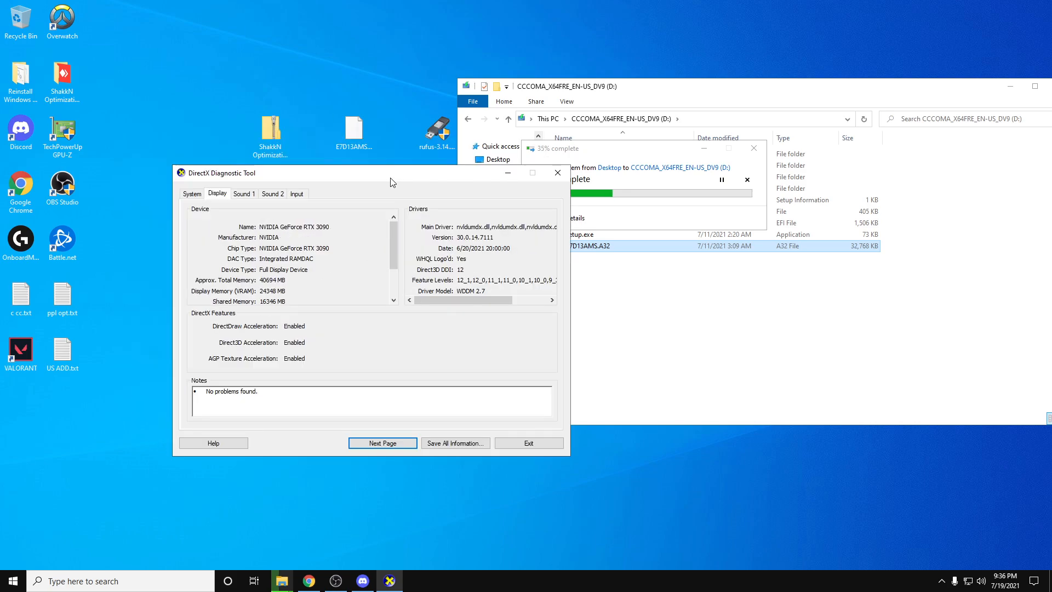
pyautogui.moveTo(164, 89)
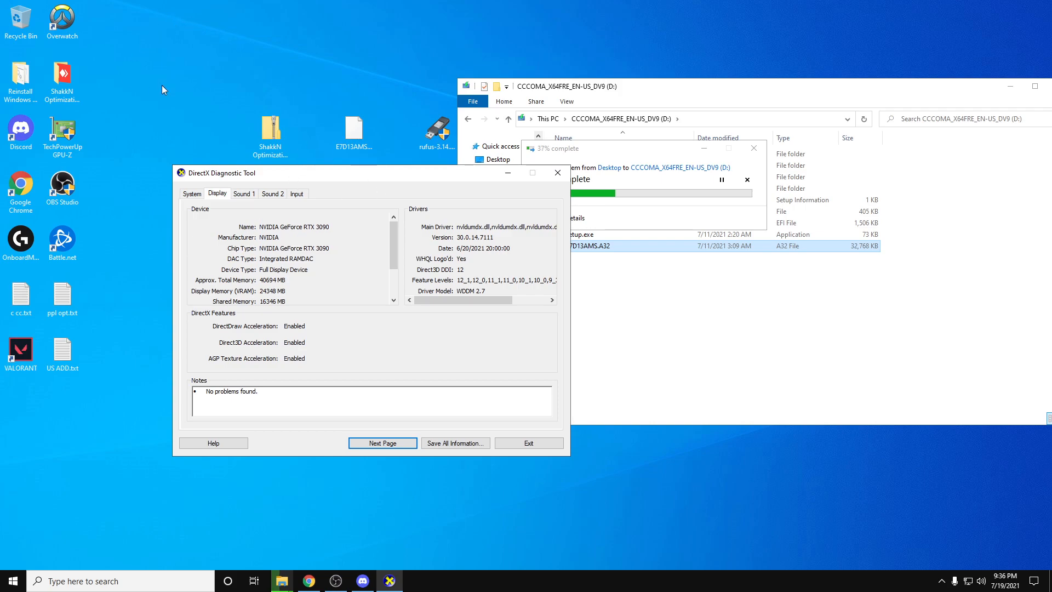
pyautogui.moveTo(334, 84)
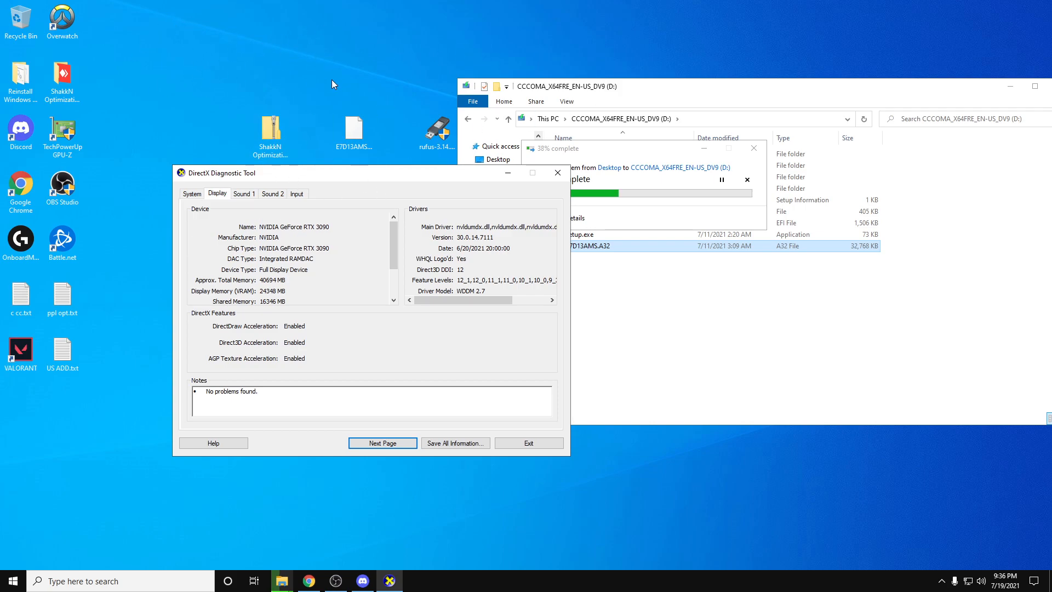
pyautogui.moveTo(129, 42)
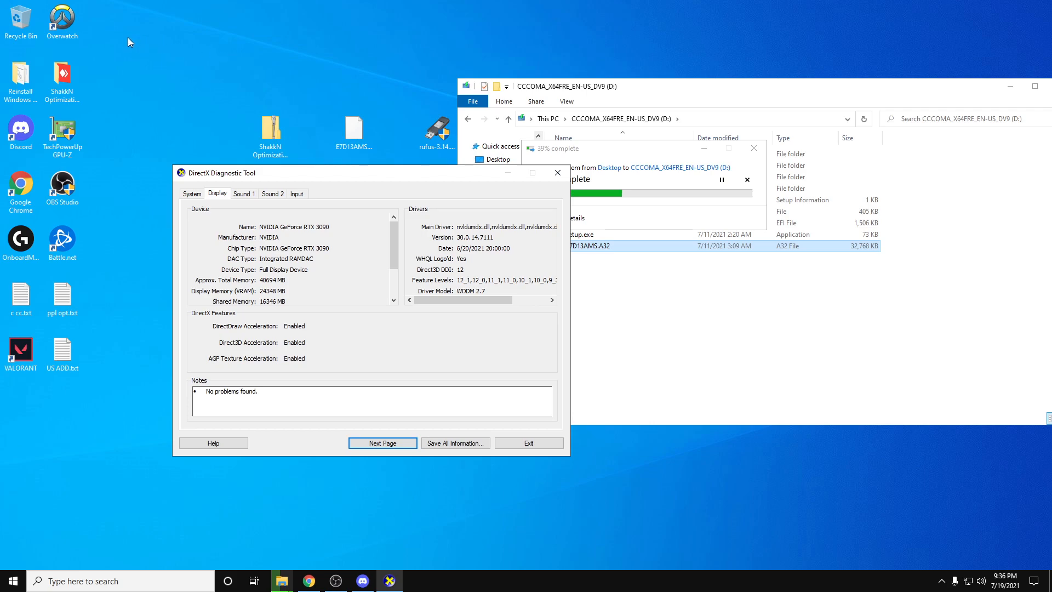
pyautogui.moveTo(269, 76)
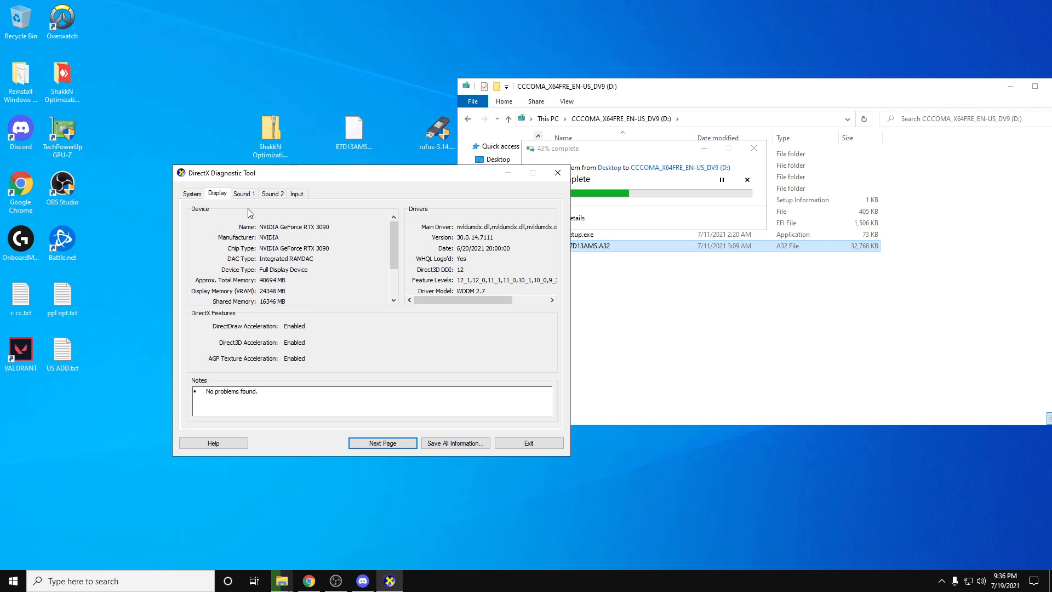
pyautogui.moveTo(139, 40)
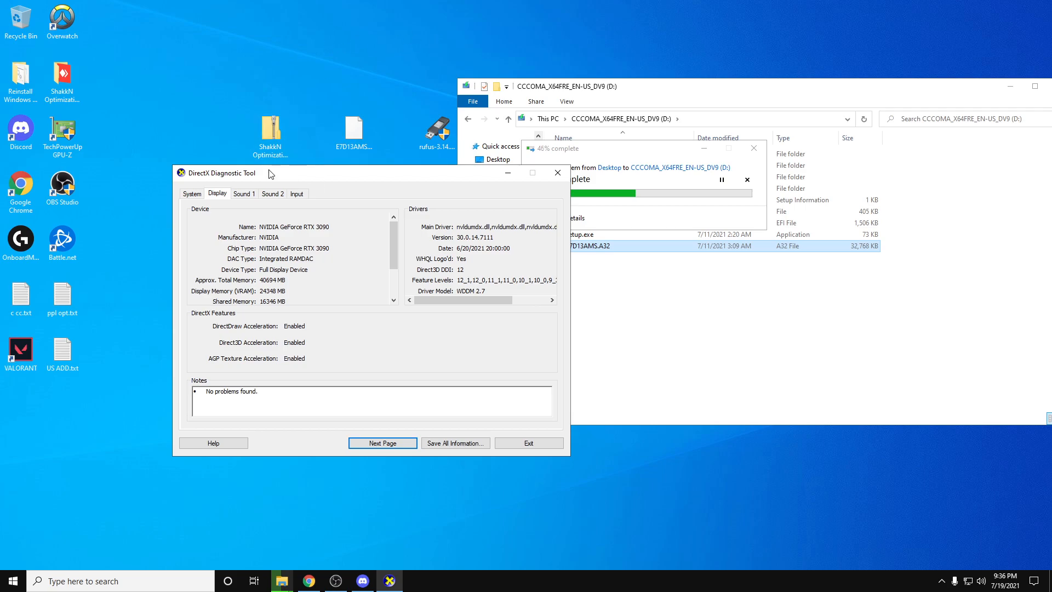
pyautogui.moveTo(479, 240)
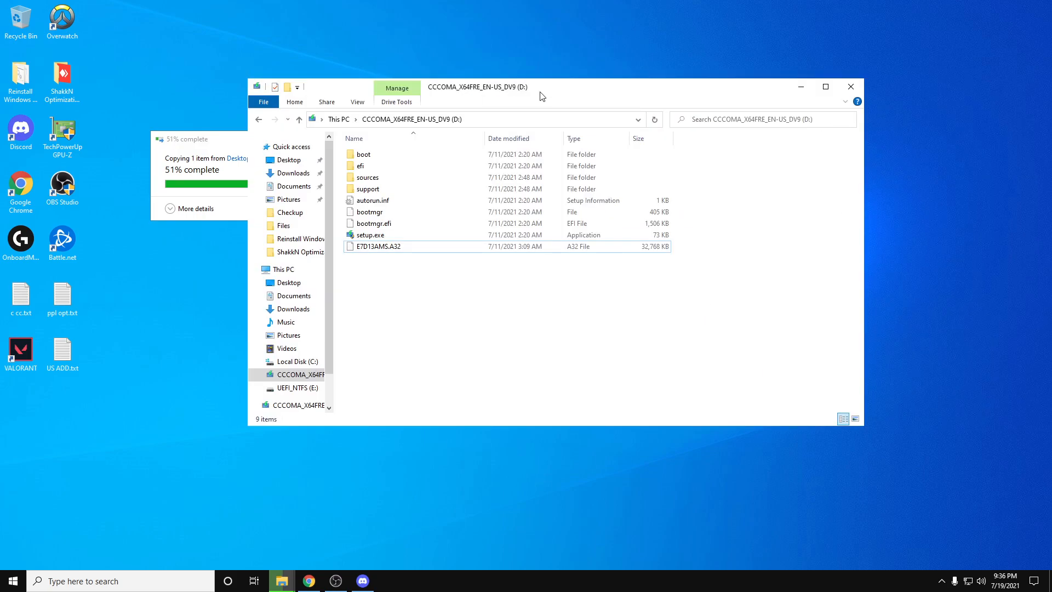
pyautogui.moveTo(542, 87); pyautogui.dragTo(551, 110)
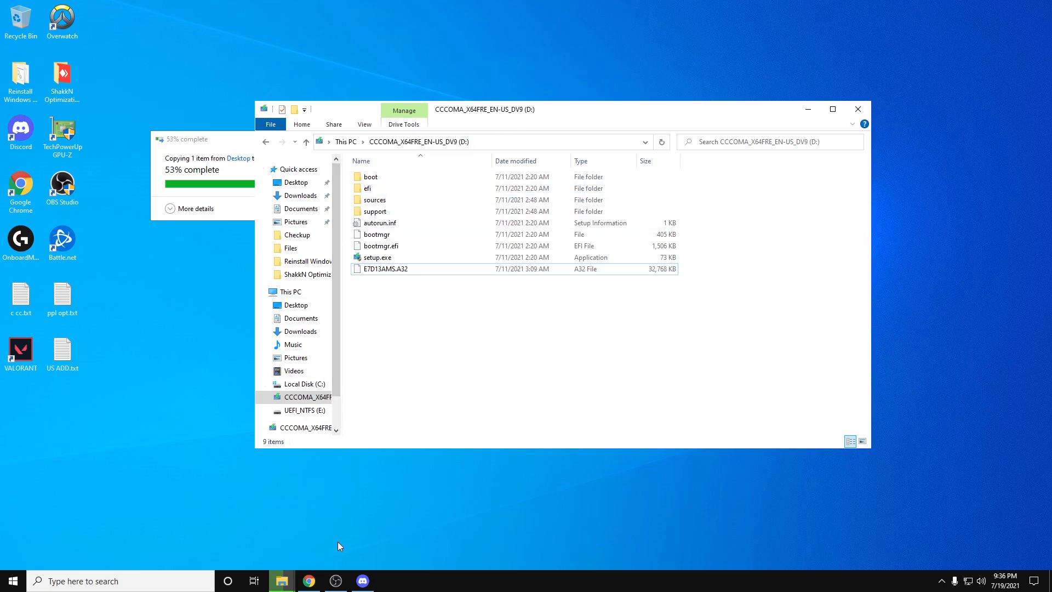
# Bring Discord forward and leave its settings back to the server view
pyautogui.click(362, 580)
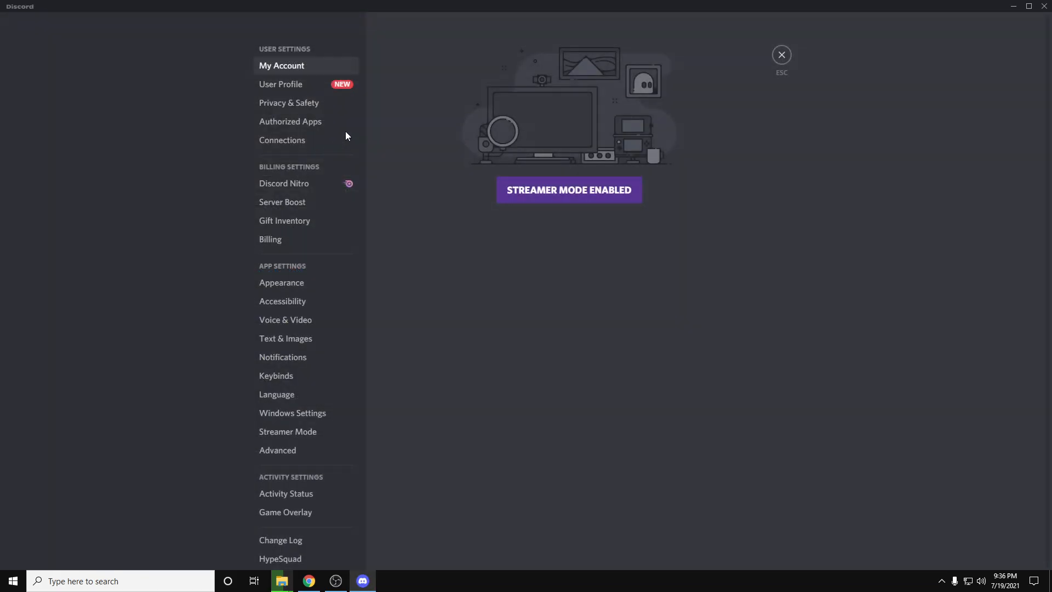
pyautogui.moveTo(771, 67)
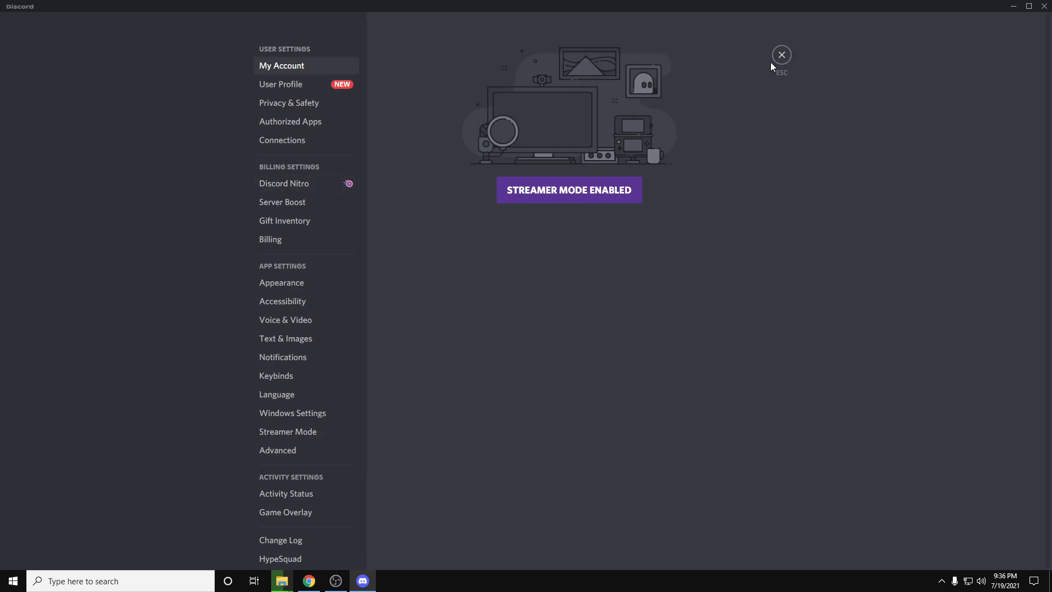
pyautogui.click(781, 55)
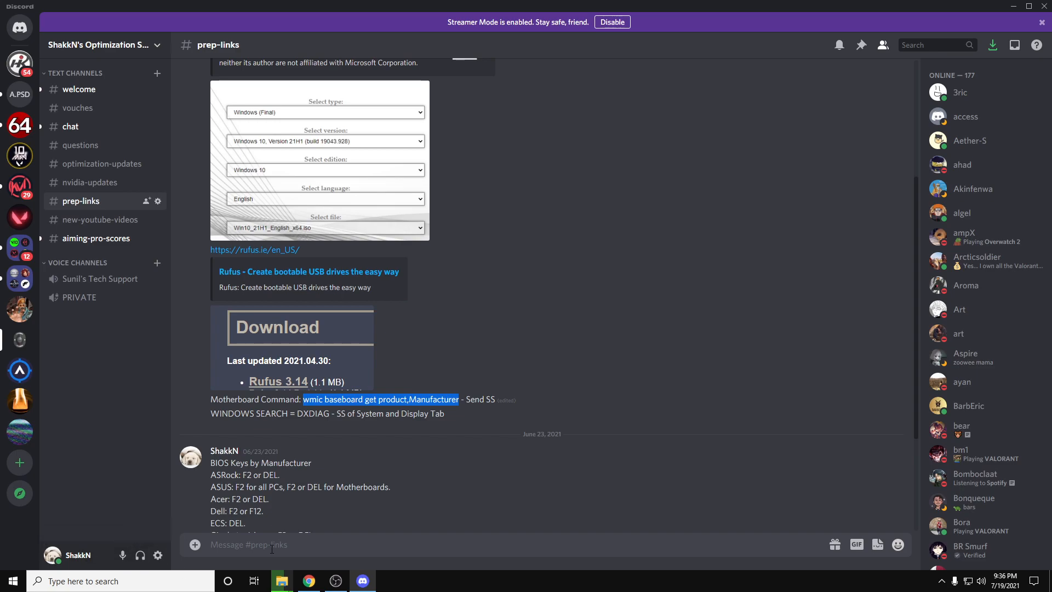
pyautogui.write('#5054')
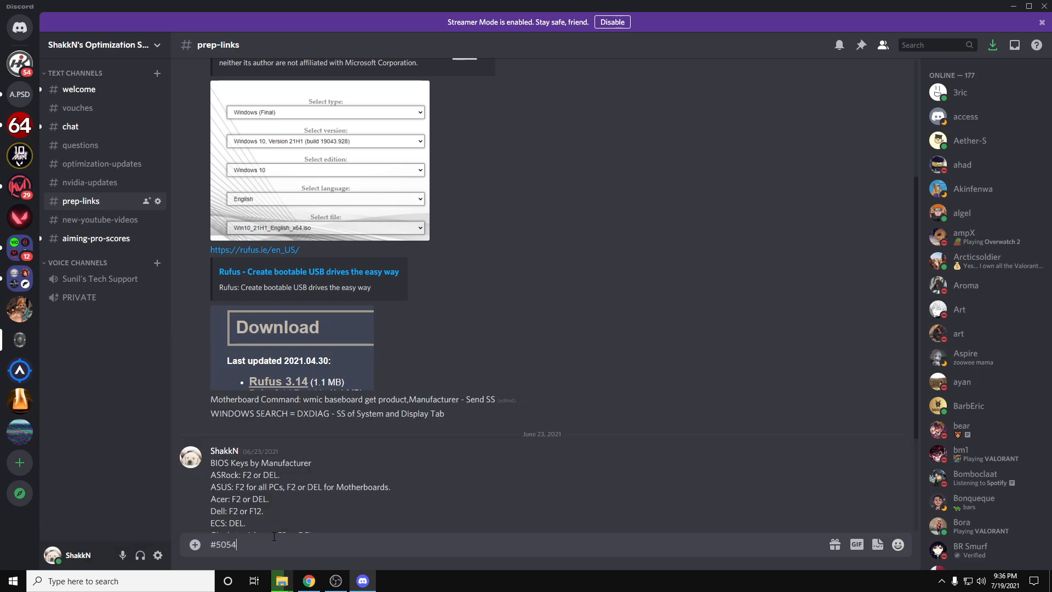
pyautogui.click(191, 457)
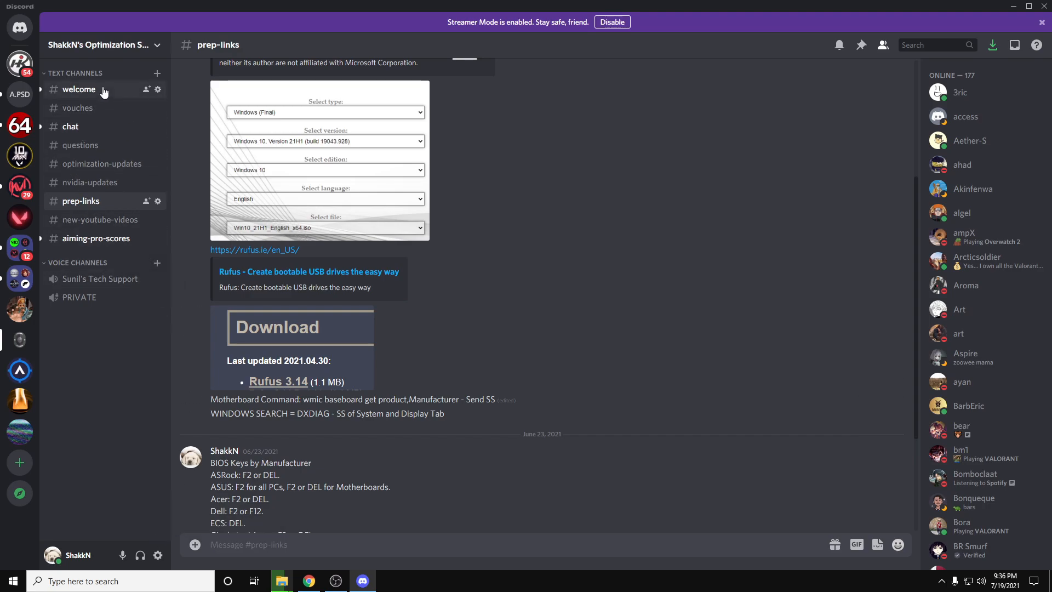
# Browse the chat, optimization-updates, nvidia-updates and prep-links channels, ending on the Optimization Pack link
pyautogui.click(70, 126)
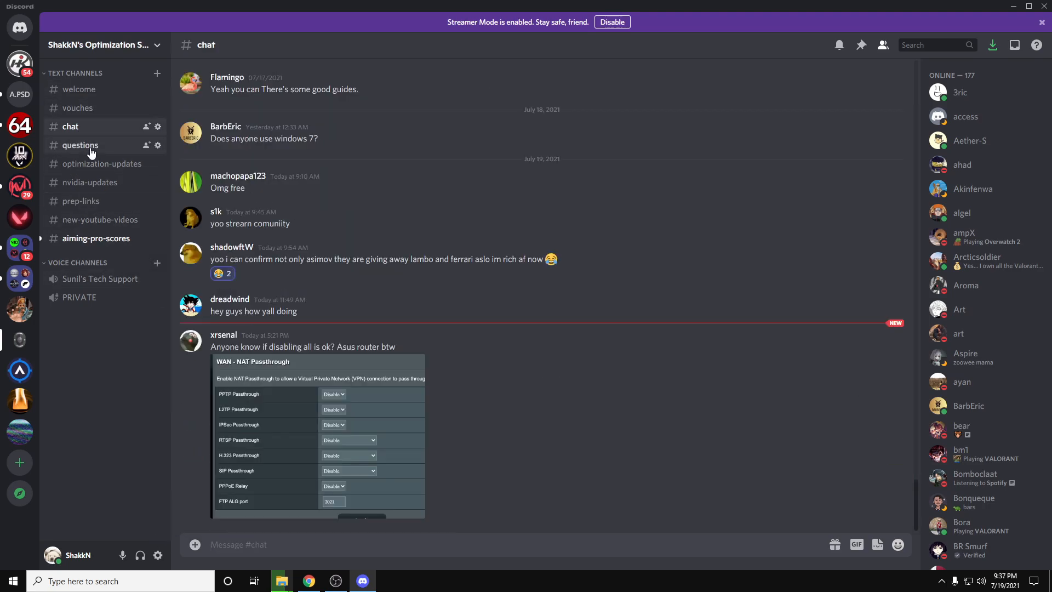
pyautogui.click(103, 164)
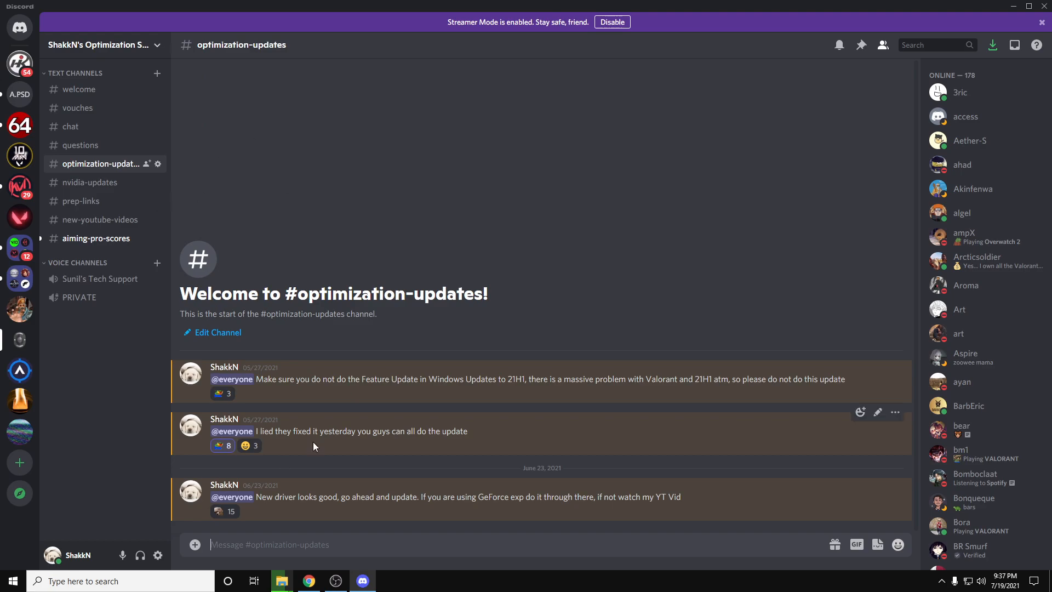
pyautogui.moveTo(88, 183)
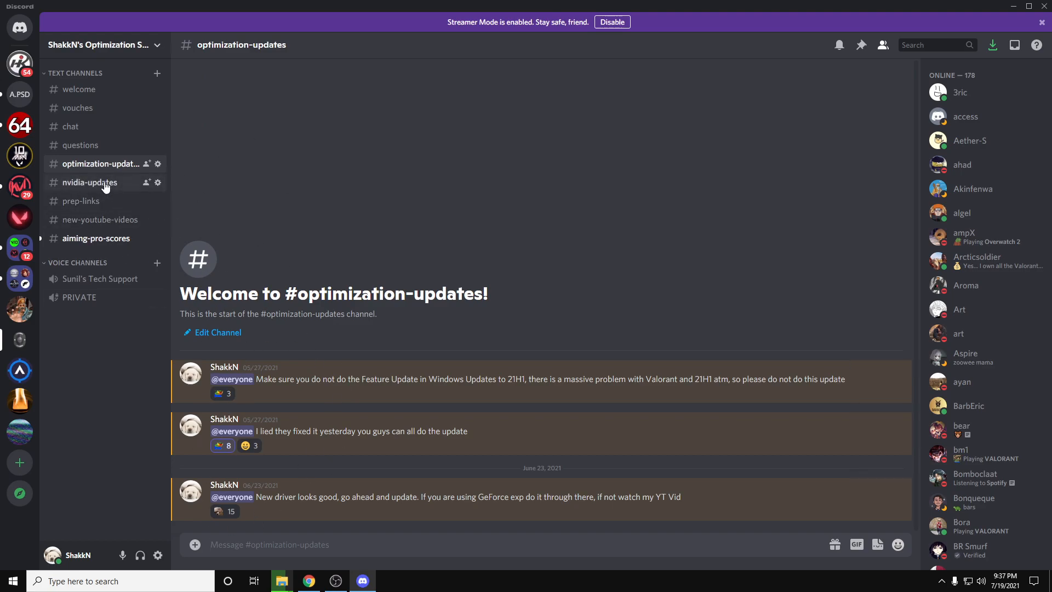
pyautogui.click(89, 182)
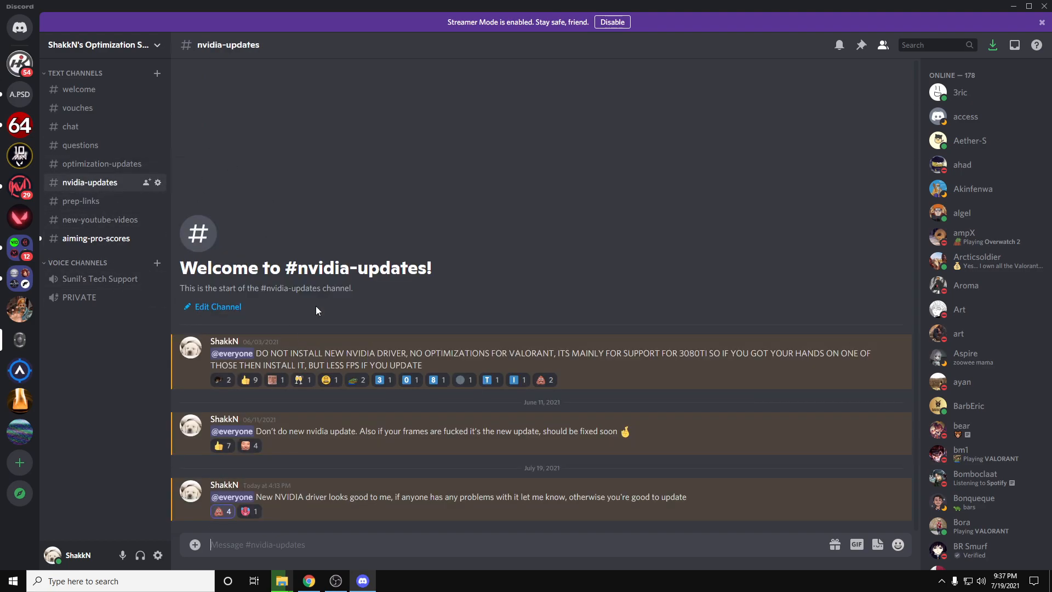
pyautogui.click(81, 200)
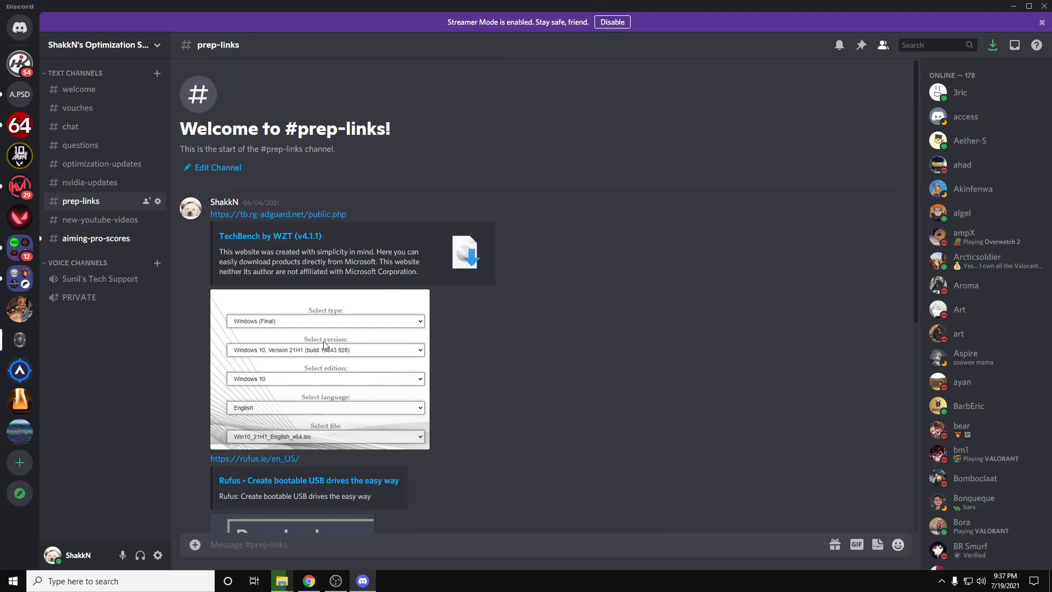
pyautogui.scroll(-3)
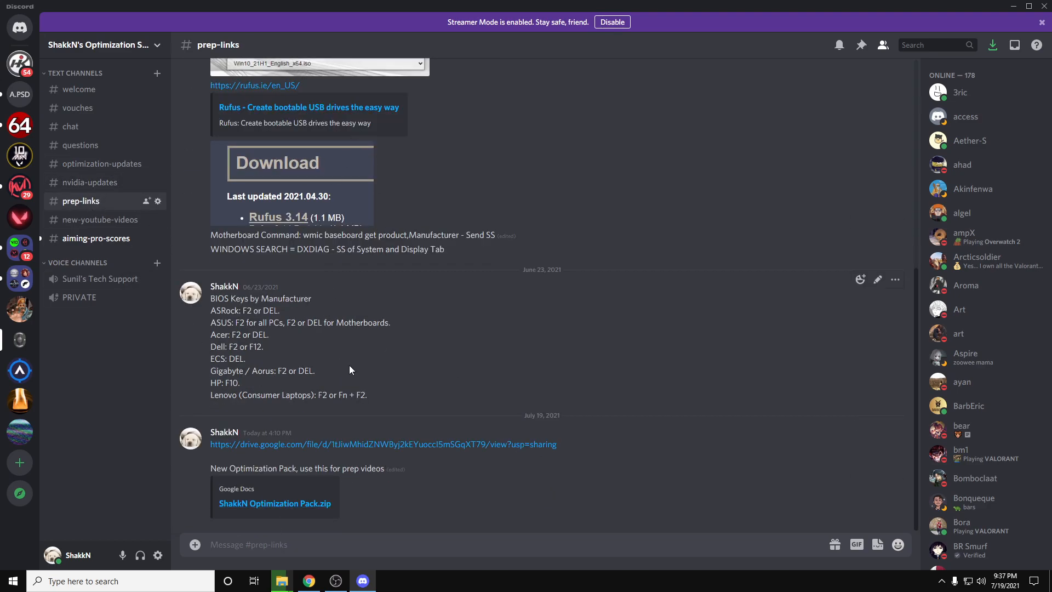